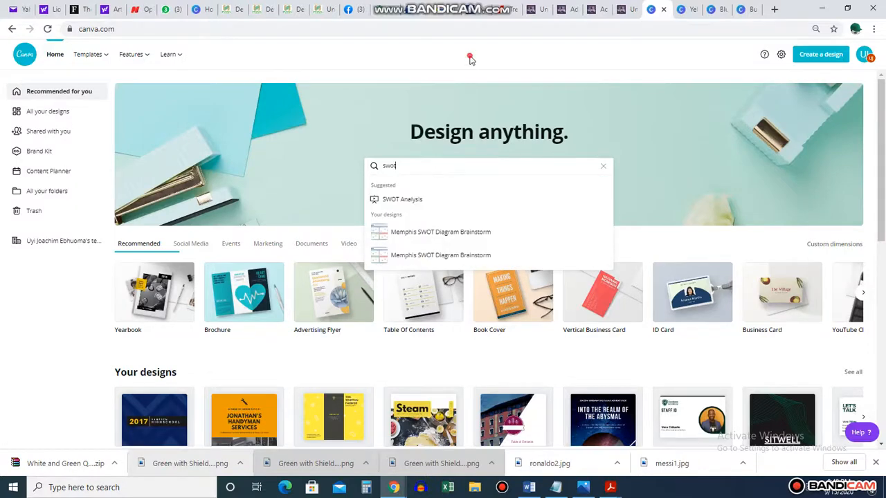
Search for SWOT Analysis templates and open the blue and yellow one in the editor.
left_click(409, 166)
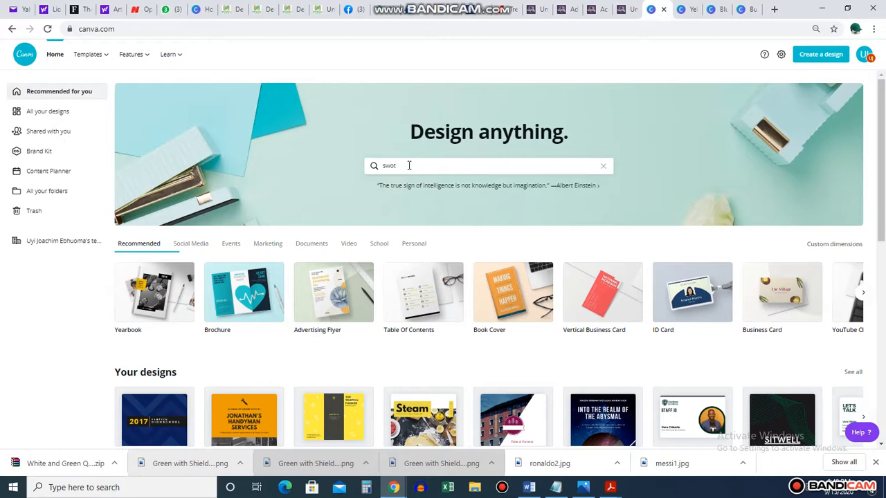
left_click(487, 166)
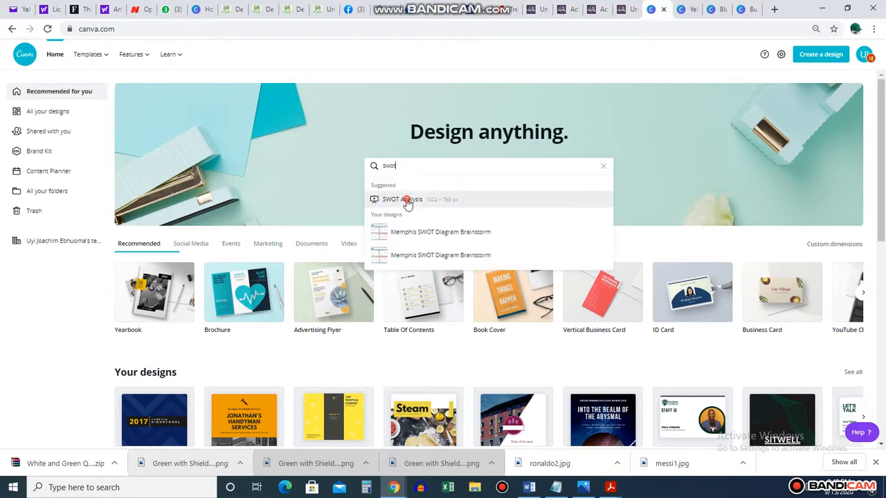
left_click(410, 199)
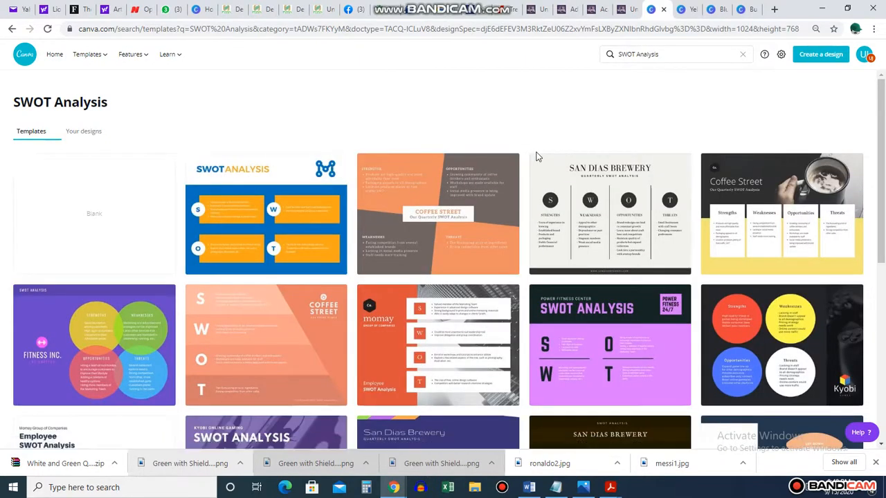
scroll("down", 3)
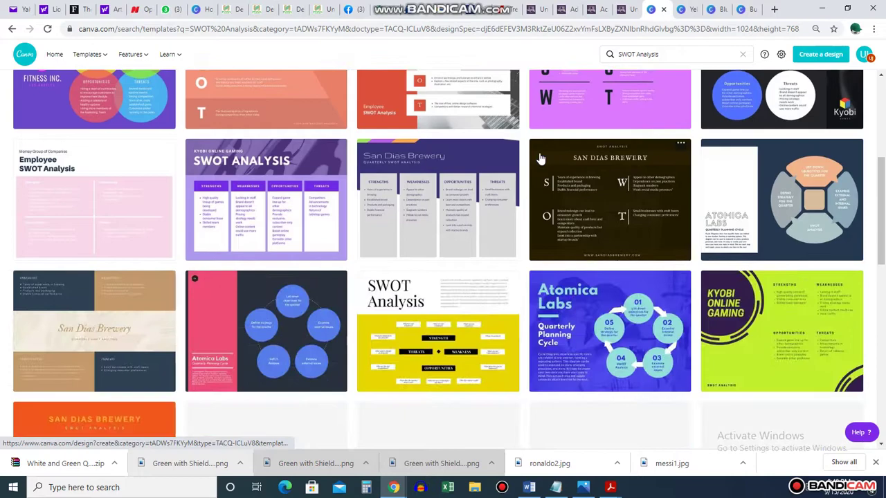
scroll("down", 3)
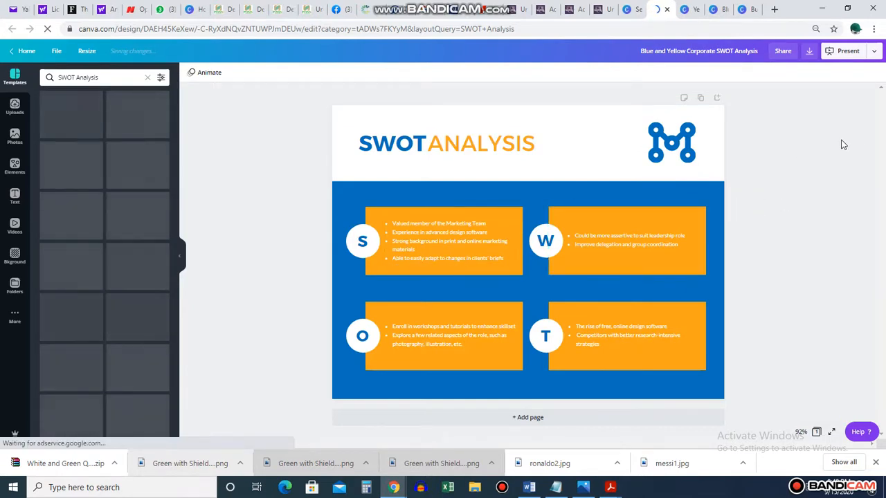
Try the Kyobi and San Dias Brewery SWOT layouts, then apply the Power Fitness Center layout.
left_click(448, 240)
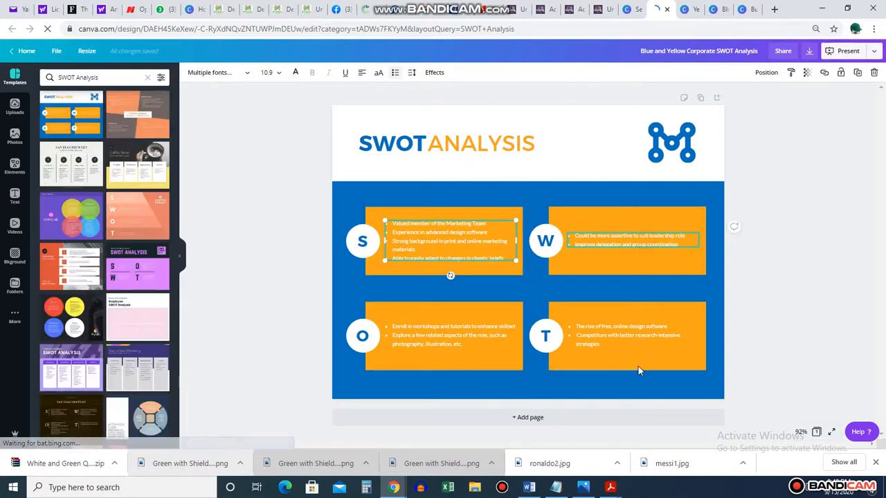
left_click(449, 336)
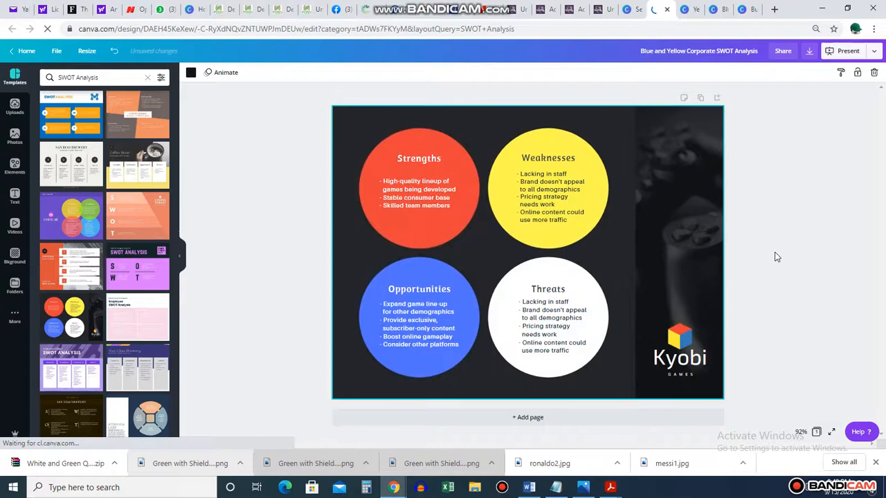
left_click(680, 357)
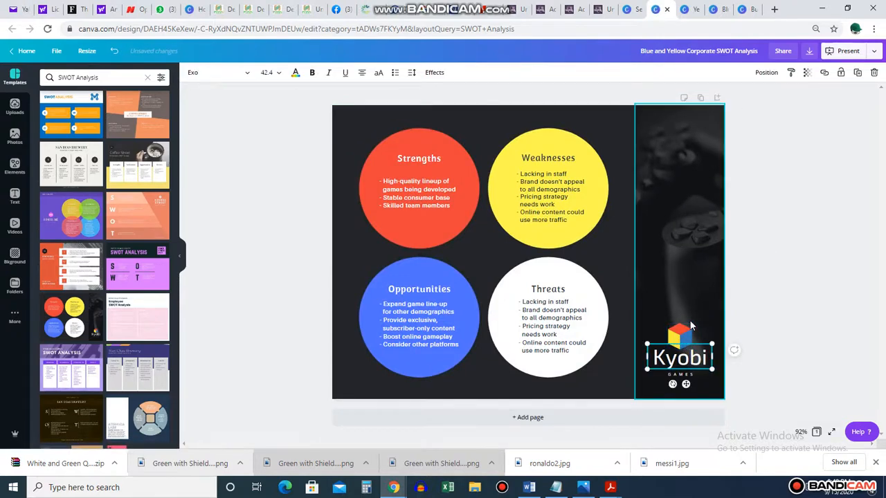
left_click(70, 163)
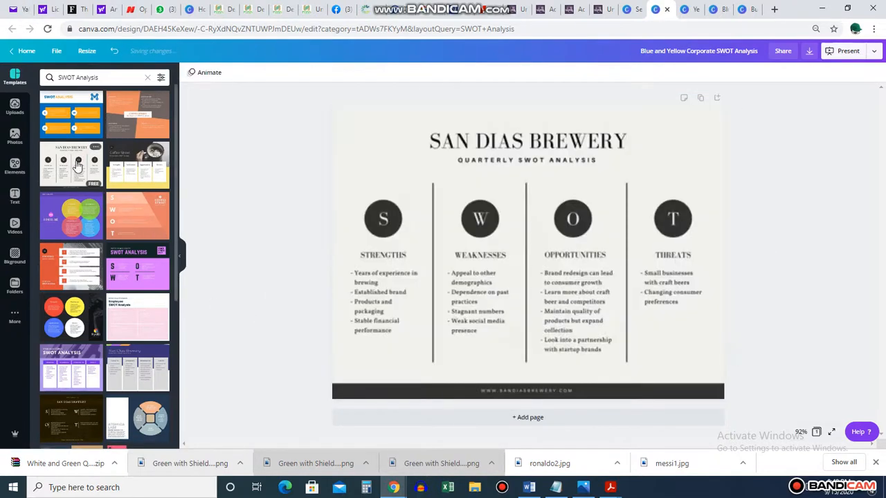
left_click(591, 181)
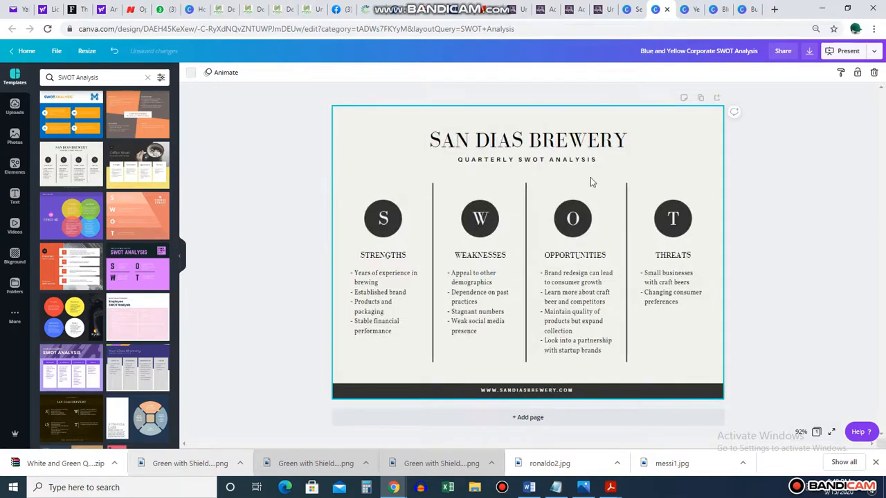
left_click(575, 311)
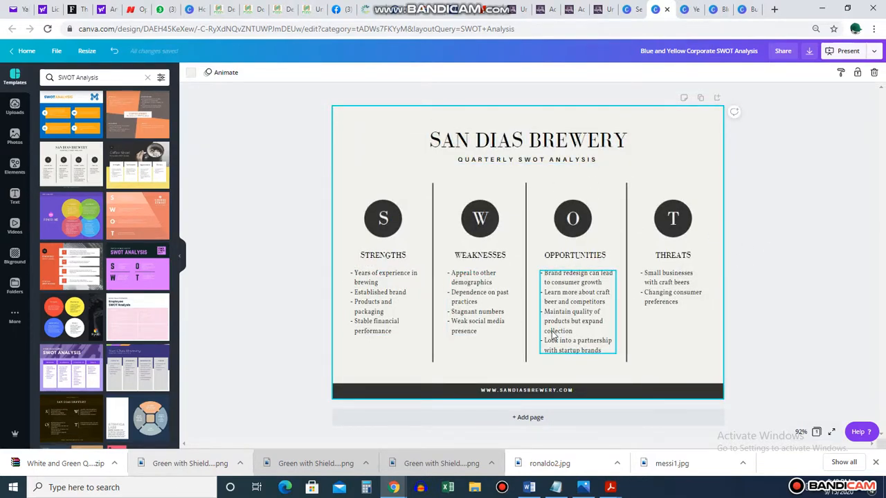
left_click(137, 267)
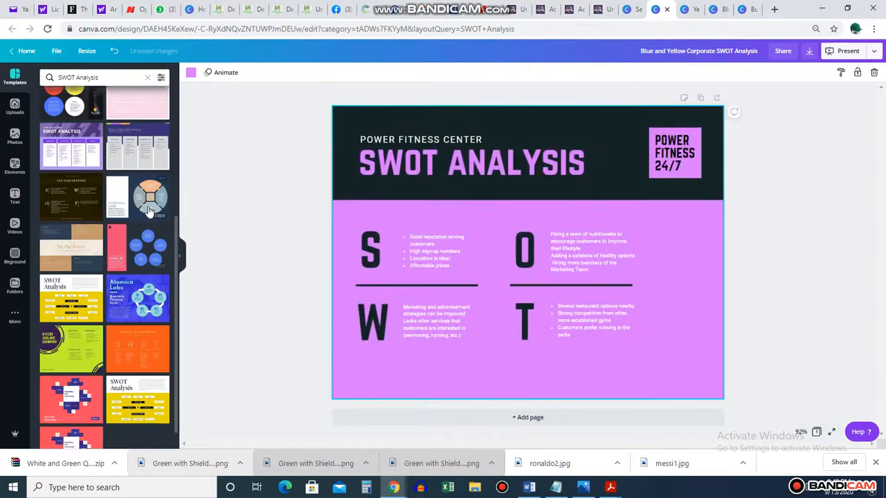
Try the Atomica Labs, Kyobi Online Gaming and momay layouts, ending on the Coffee Street SWOT layout.
left_click(150, 197)
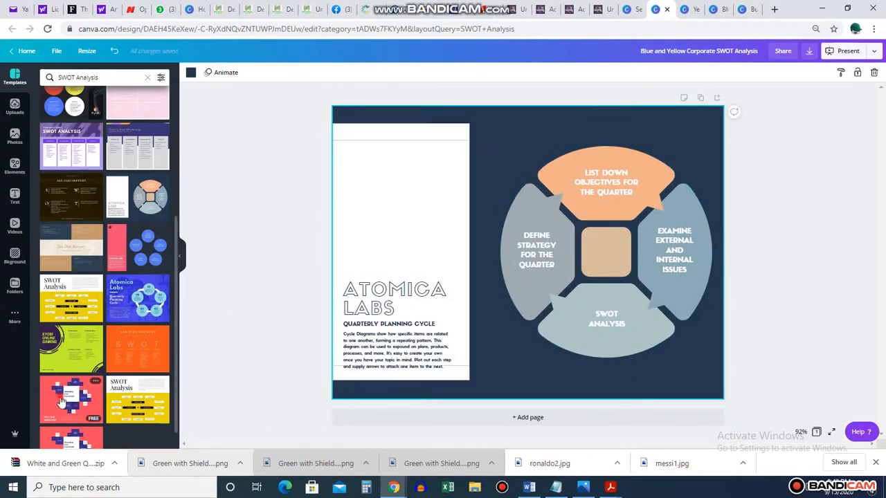
left_click(64, 352)
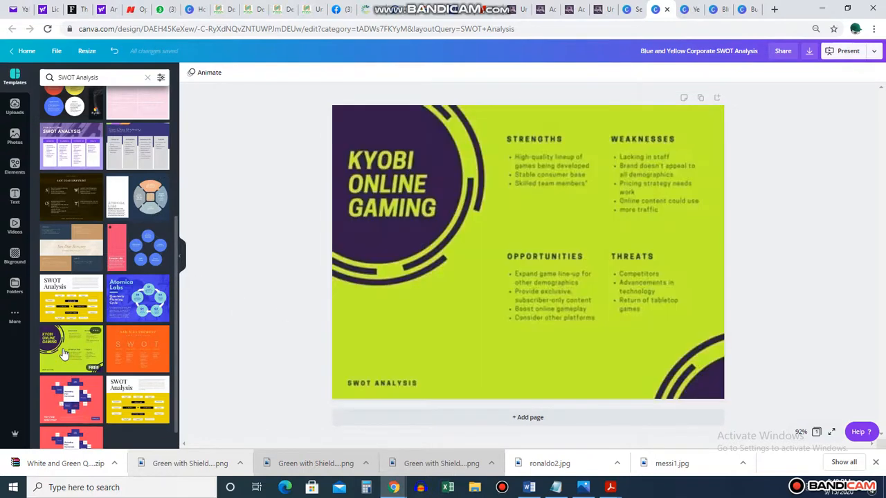
left_click(137, 348)
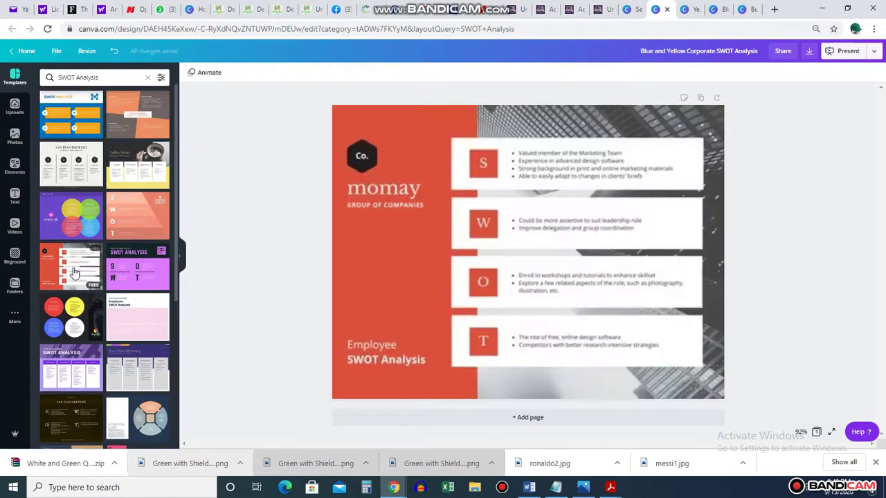
left_click(595, 163)
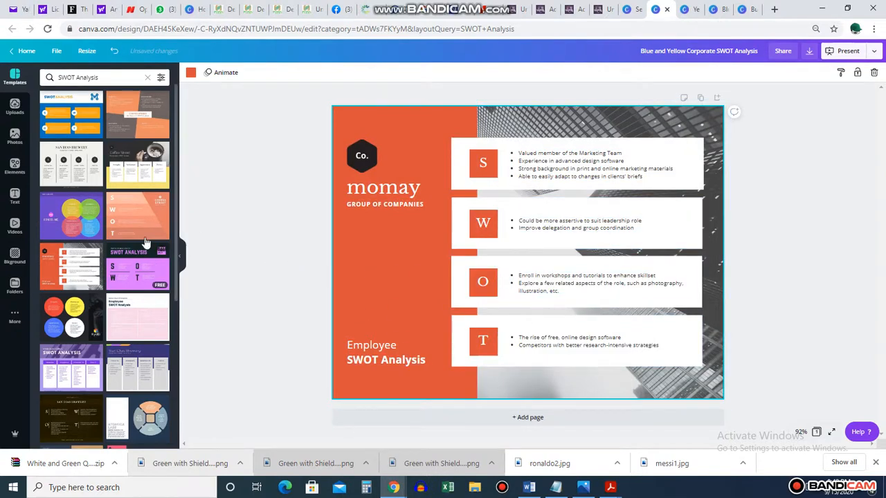
left_click(137, 113)
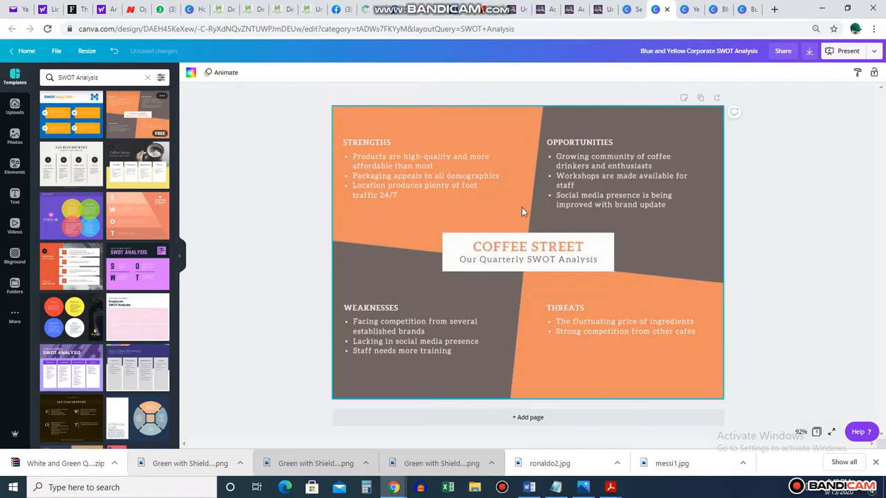
mouse_move(135, 224)
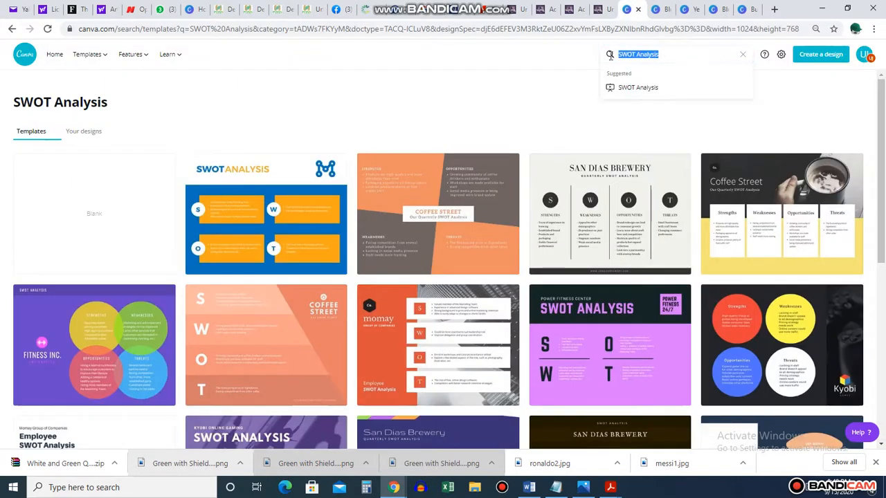
Search the templates for Work Breakdown Structure.
type("work")
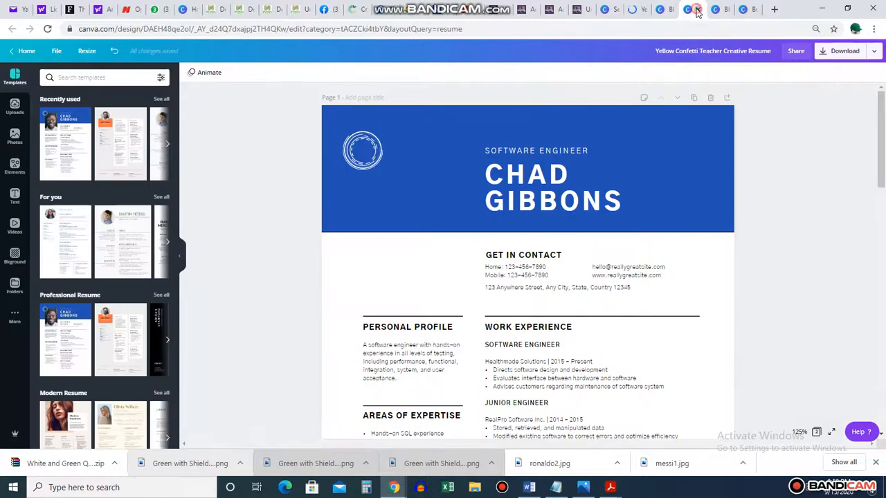
left_click(689, 8)
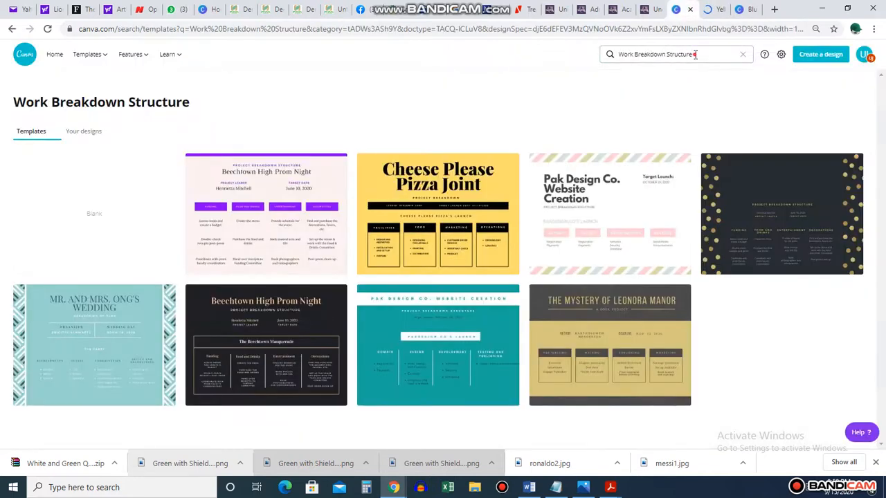
Search for milestone templates, browse them, then start a new search for 'project'.
type("milestone")
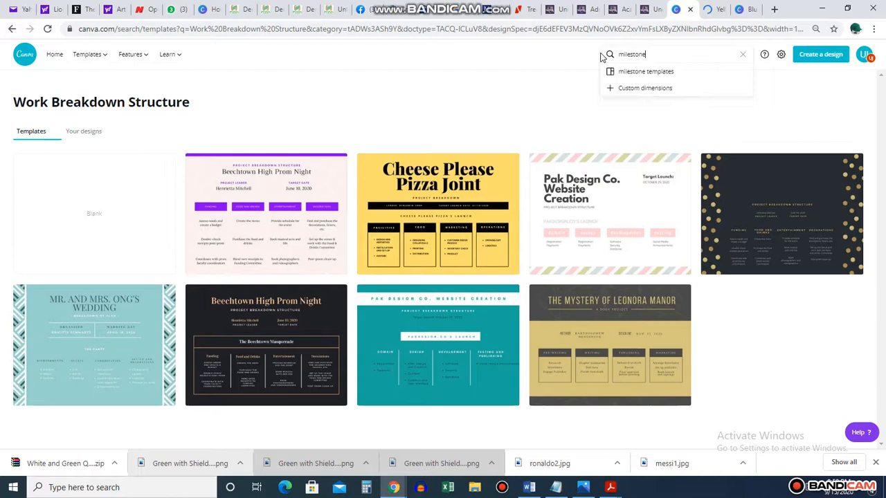
left_click(645, 72)
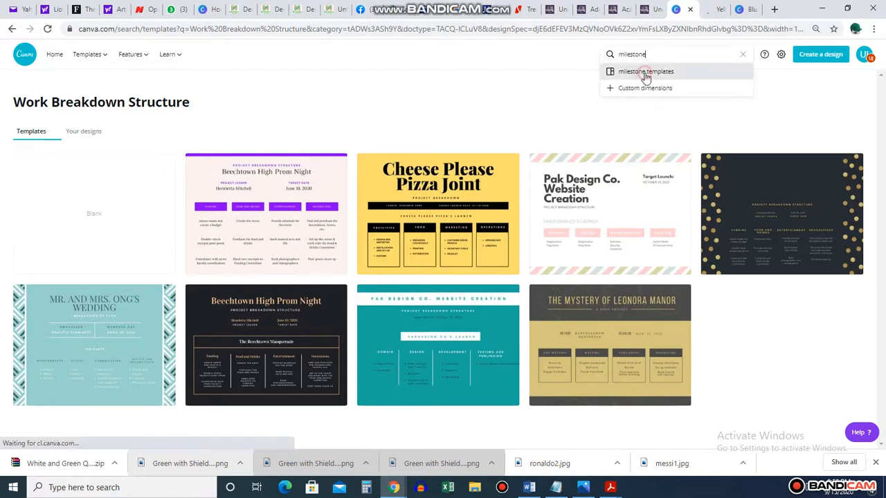
left_click(645, 72)
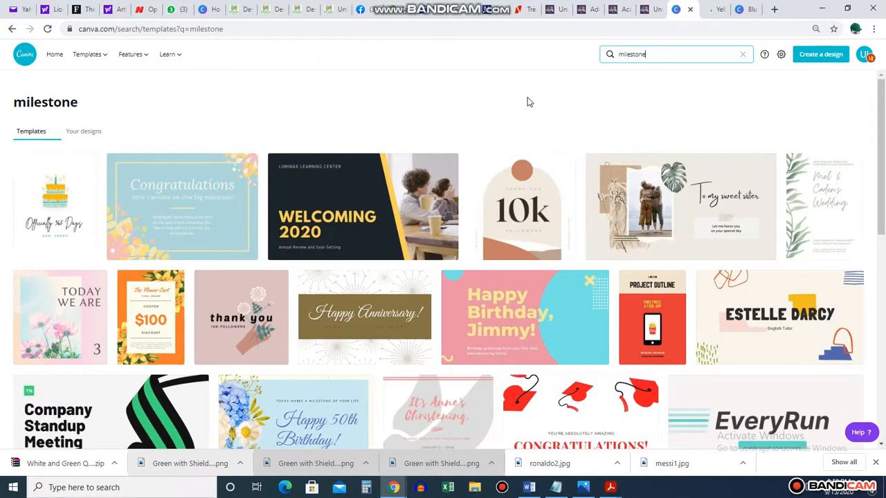
scroll("down", 3)
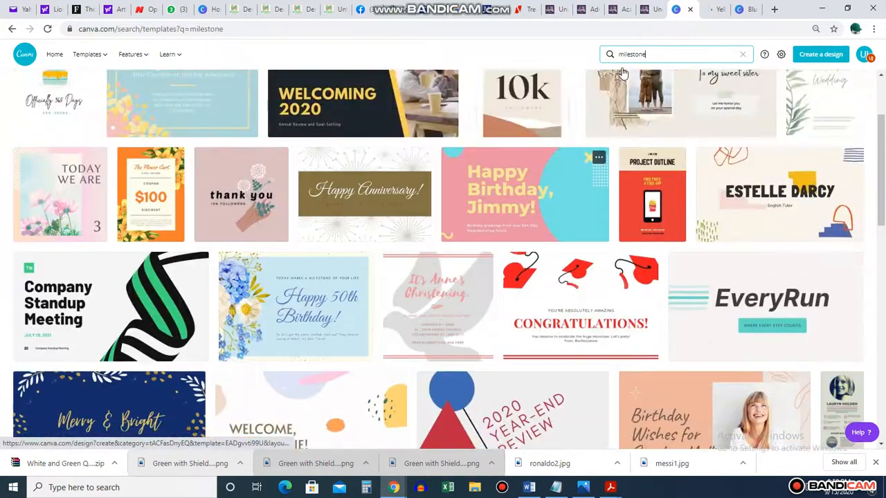
left_click(671, 54)
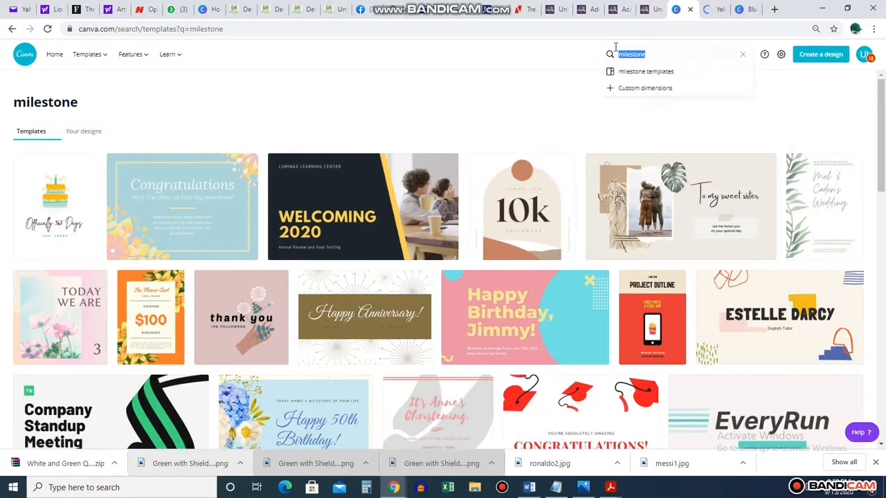
type("project")
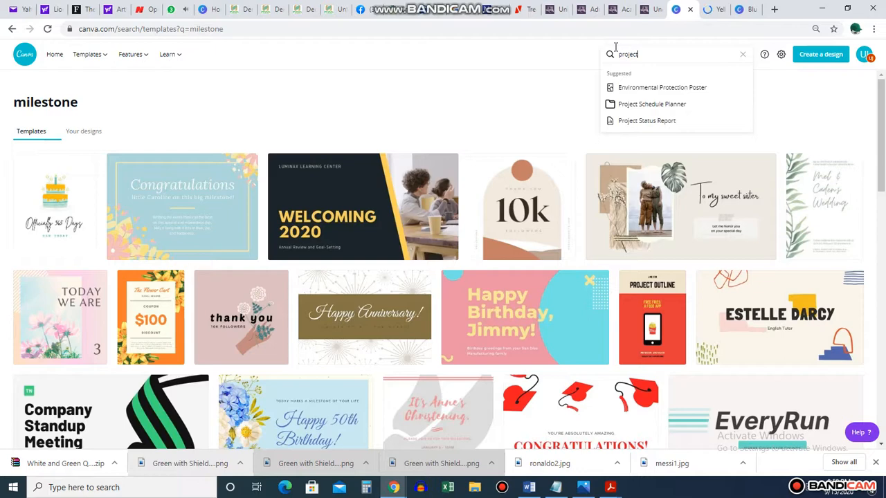
Load the Project Schedule Planner template results and browse the first pages.
left_click(651, 104)
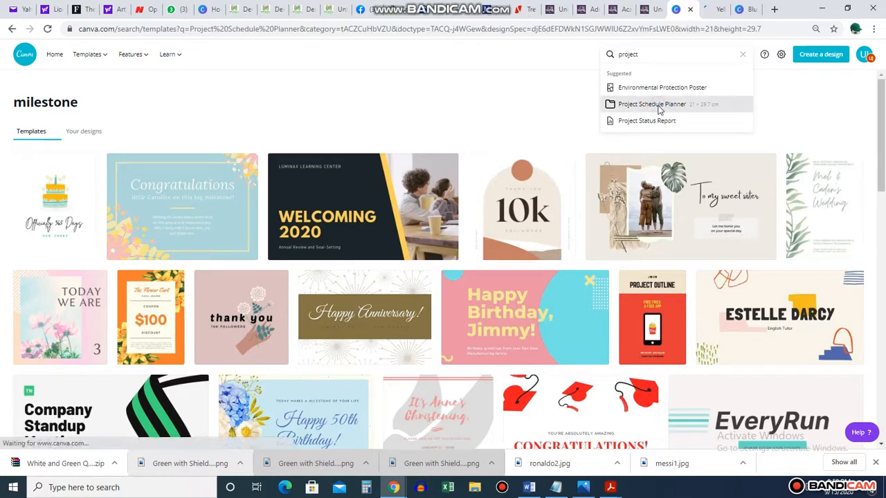
left_click(649, 104)
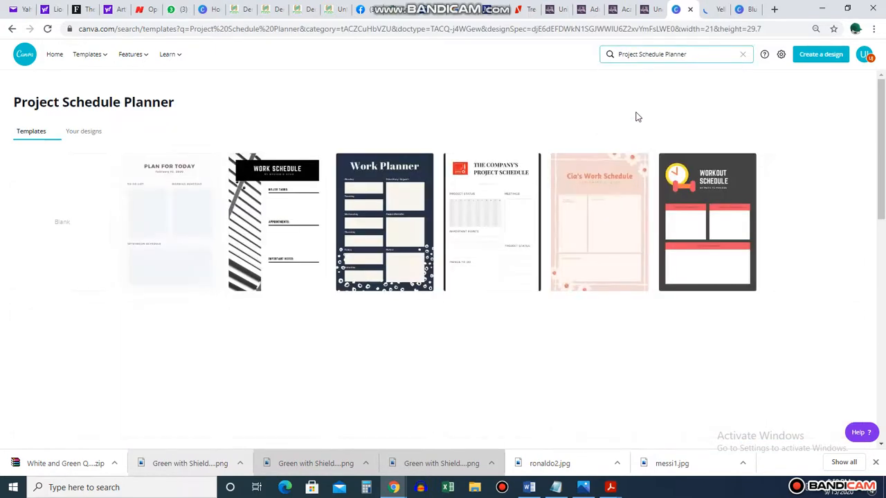
scroll("down", 3)
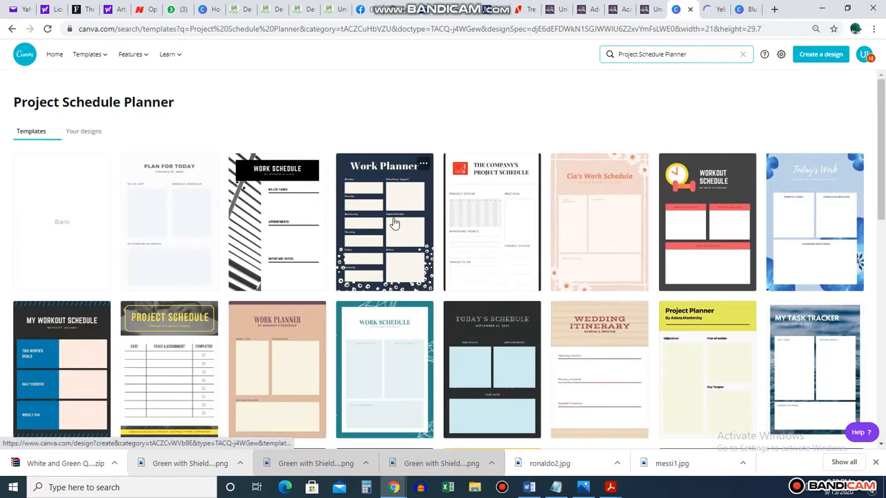
scroll("down", 3)
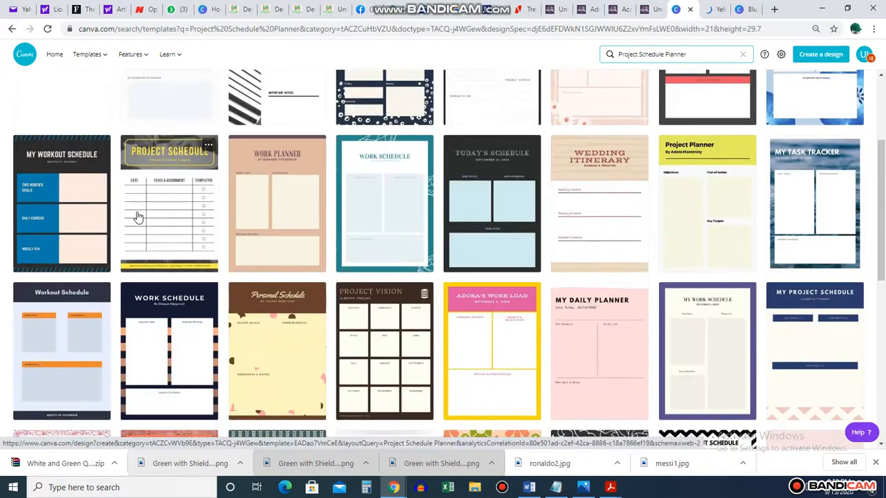
mouse_move(169, 188)
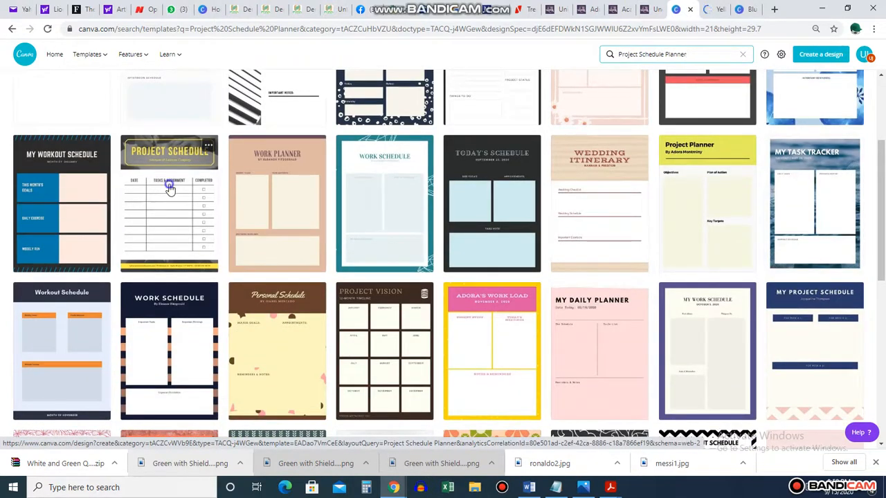
mouse_move(158, 338)
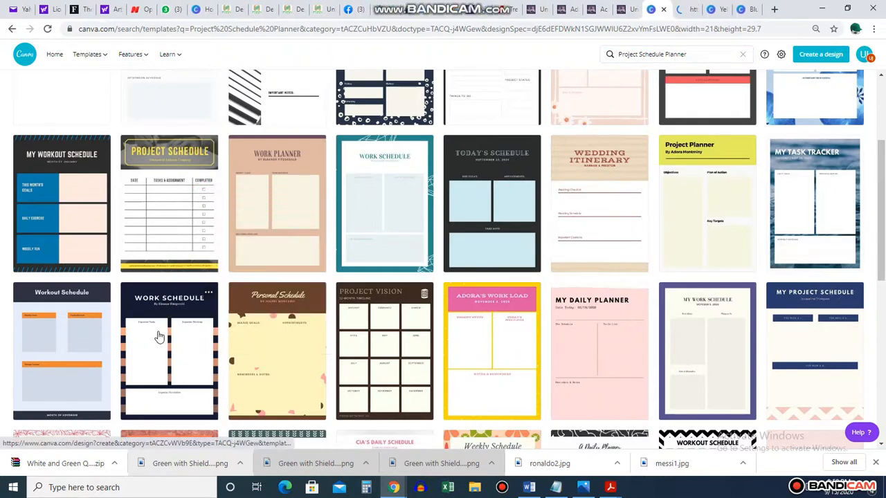
scroll("down", 3)
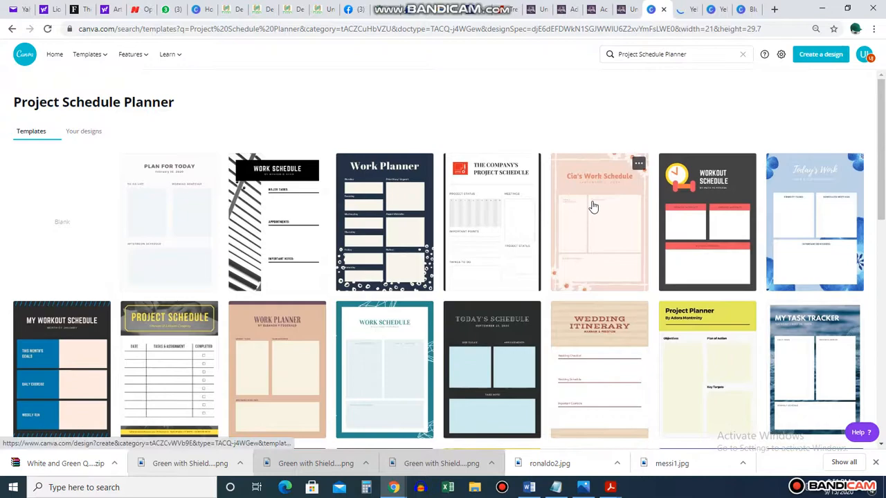
Browse further down the planner results, then search for Project Status Report templates.
right_click(496, 207)
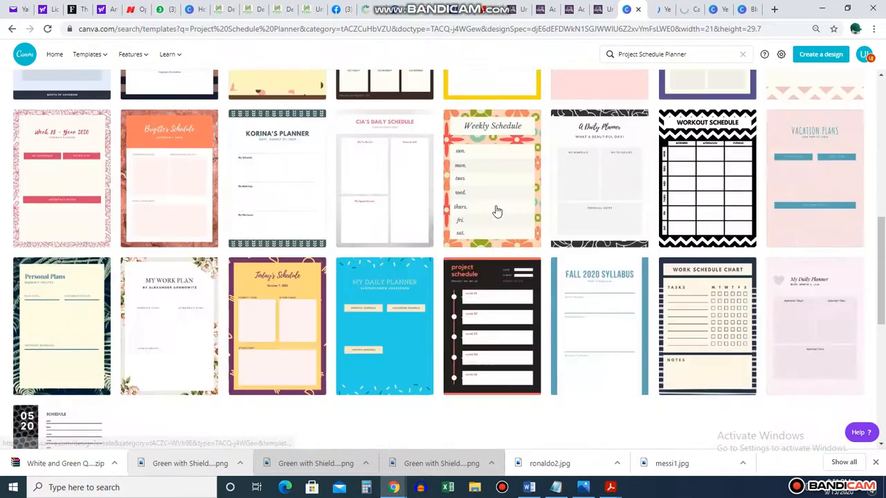
scroll("down", 3)
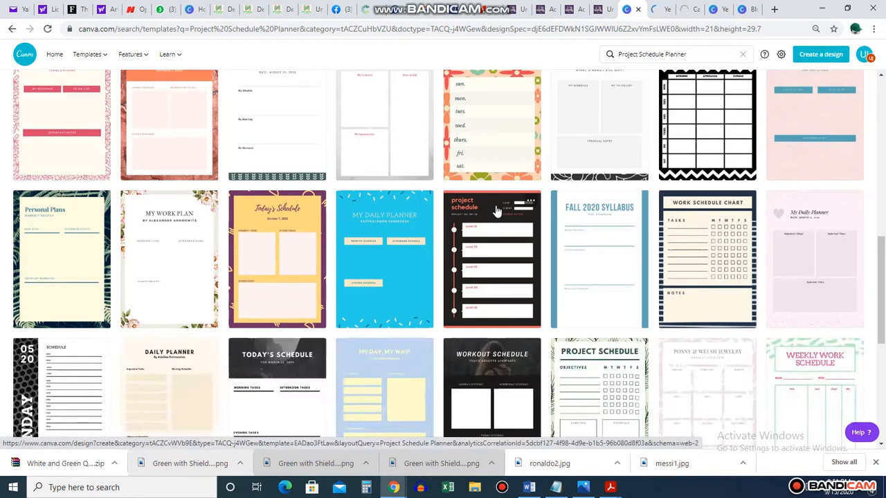
scroll("down", 3)
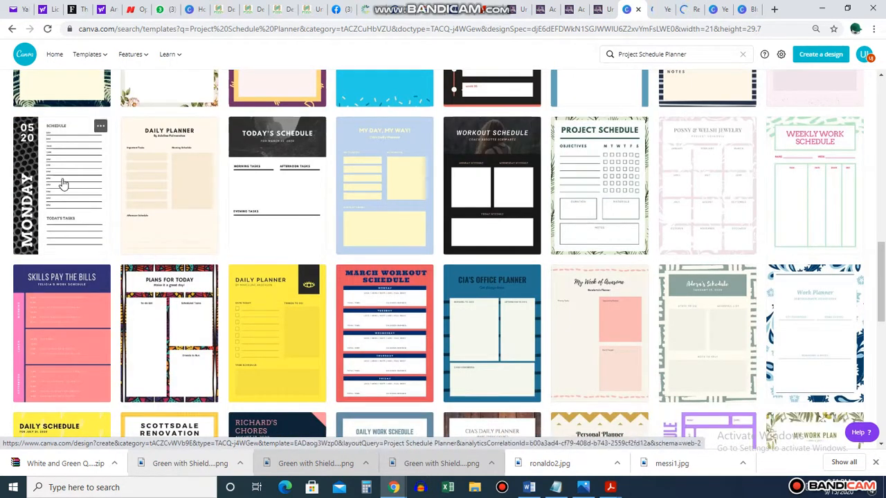
scroll("down", 3)
type("Project rep")
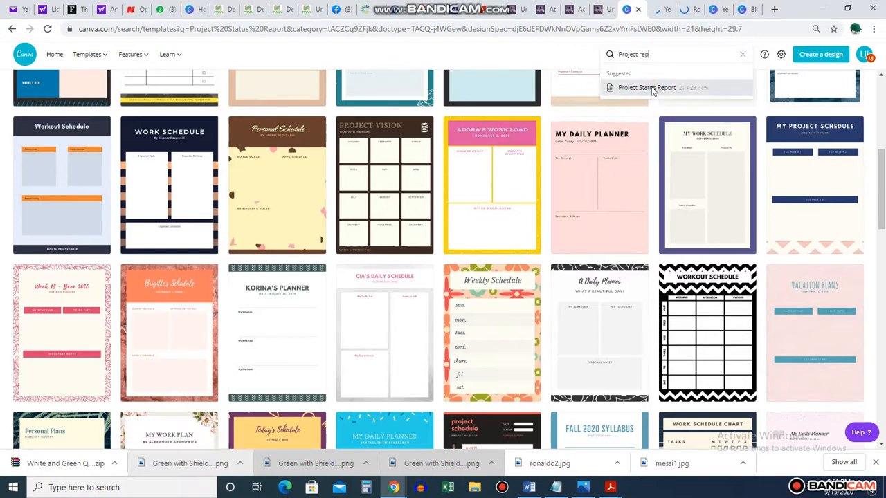
left_click(645, 87)
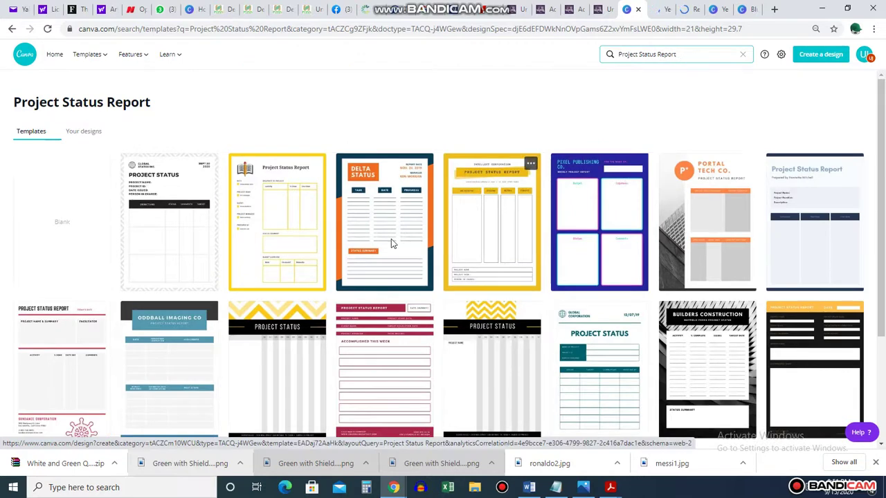
mouse_move(321, 222)
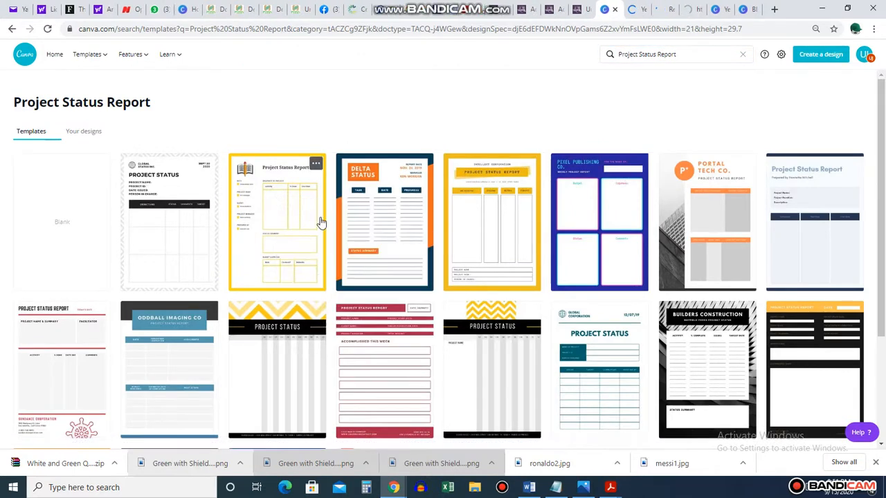
Browse the Project Status Report results before opening a Project Schedule Planner template.
scroll("down", 3)
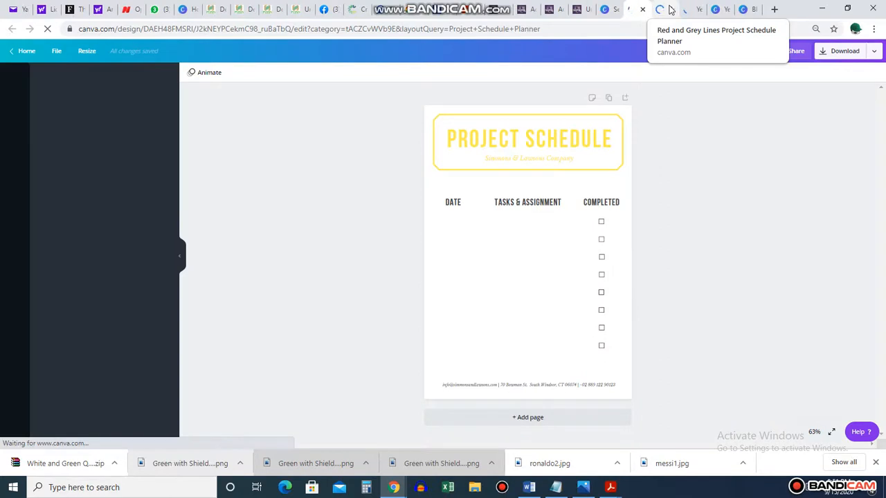
In the work breakdown structure design, try the pastel Pak Design Co. and teal website creation layouts.
left_click(719, 8)
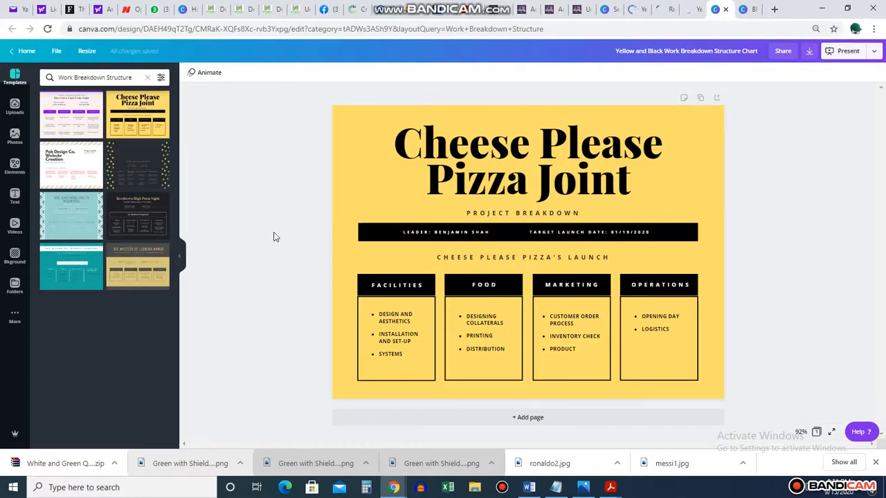
left_click(482, 286)
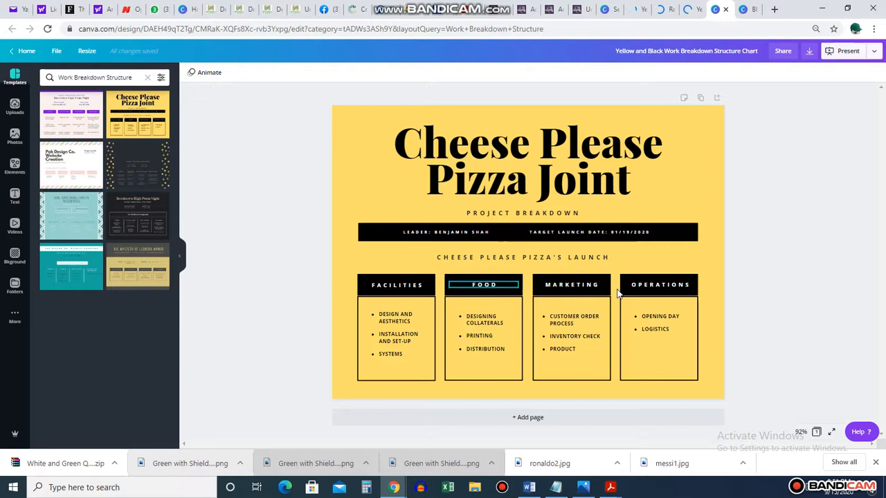
left_click(658, 336)
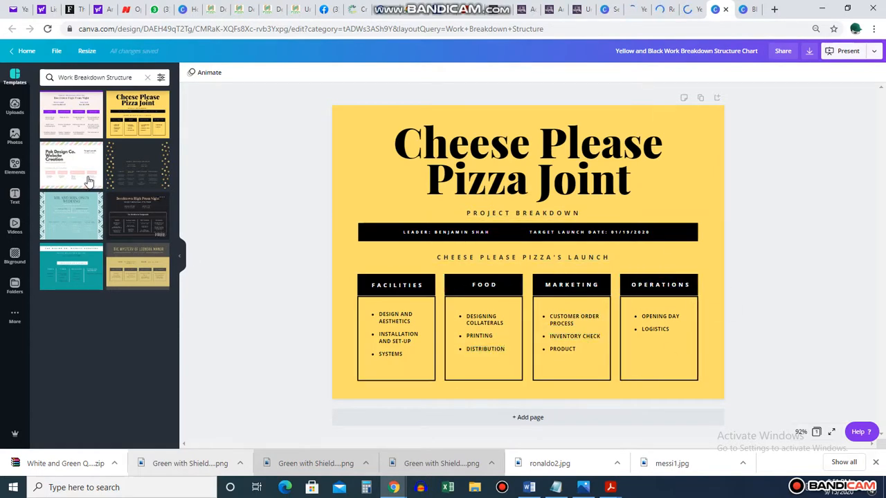
left_click(72, 166)
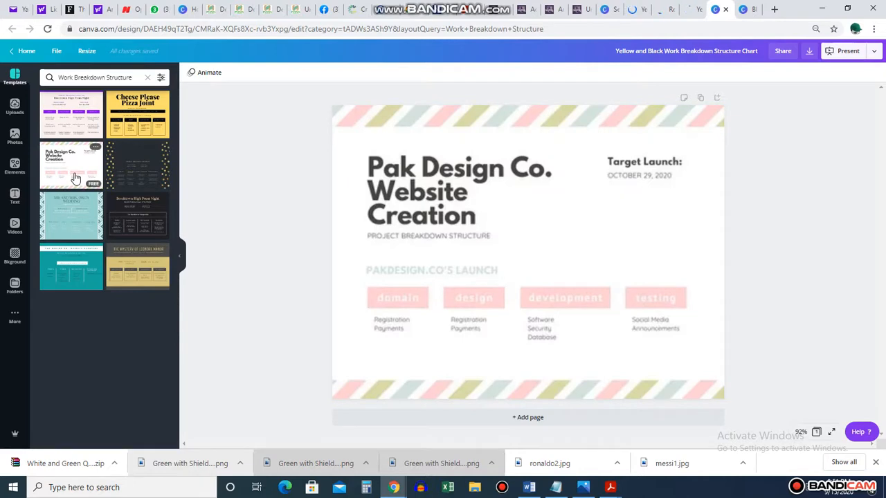
mouse_move(484, 299)
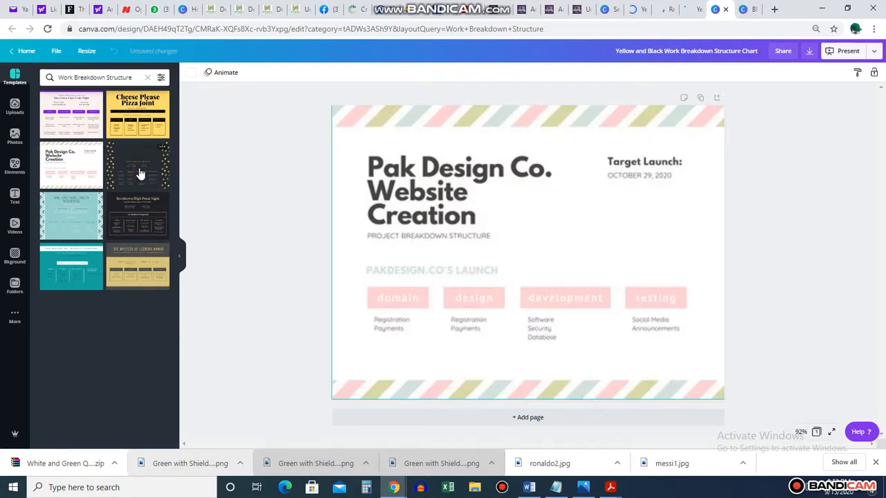
left_click(137, 267)
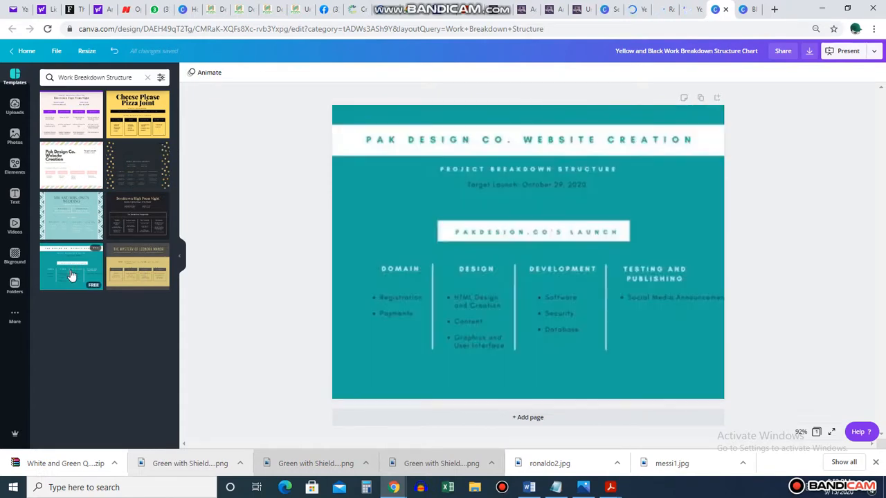
mouse_move(124, 241)
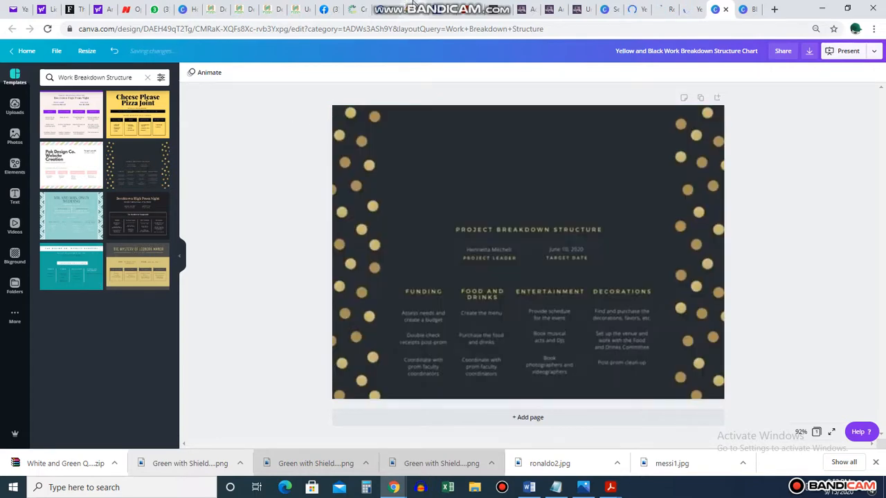
mouse_move(531, 161)
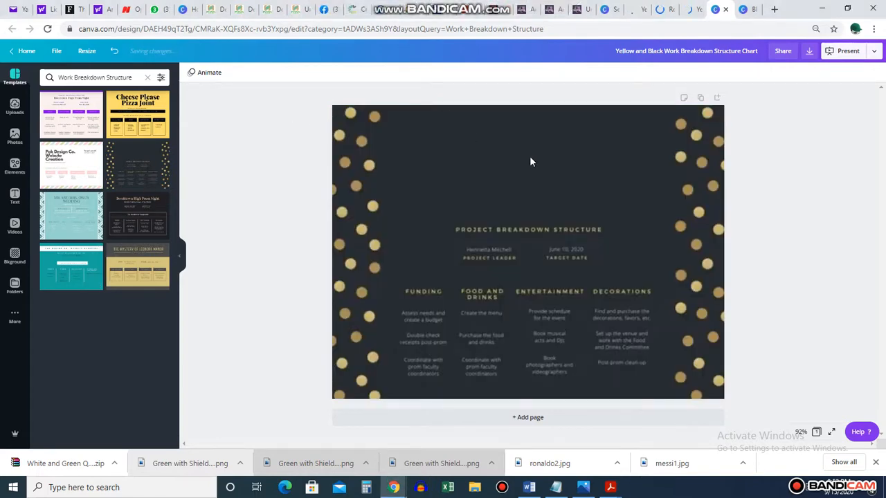
mouse_move(141, 169)
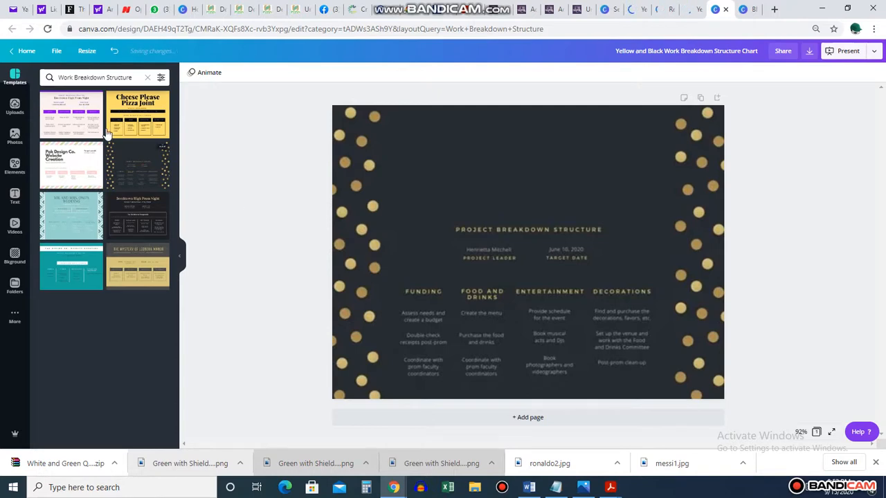
mouse_move(565, 54)
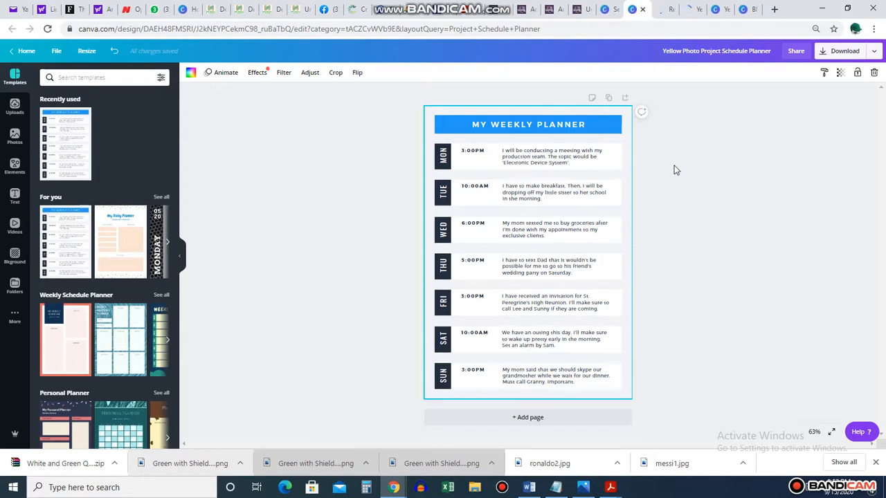
mouse_move(631, 172)
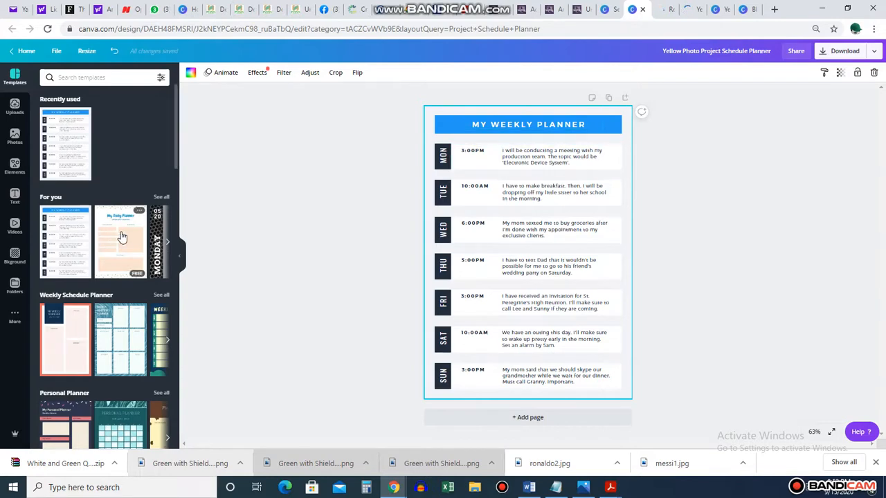
mouse_move(629, 202)
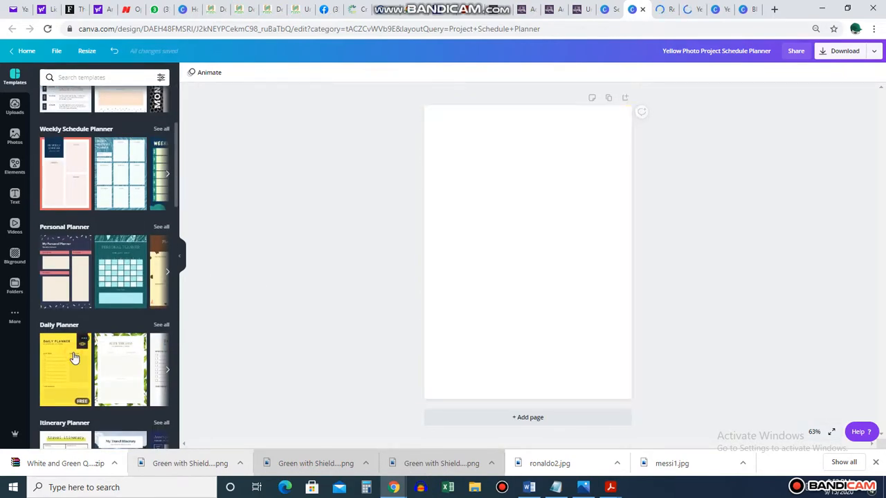
Try the yellow Daily Planner layout, then switch the page to the leafy Seize the Day planner.
left_click(65, 368)
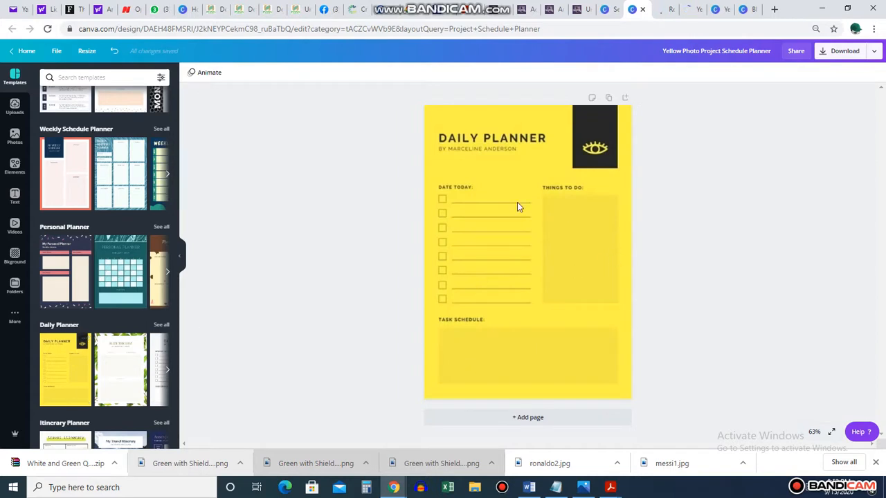
left_click(527, 249)
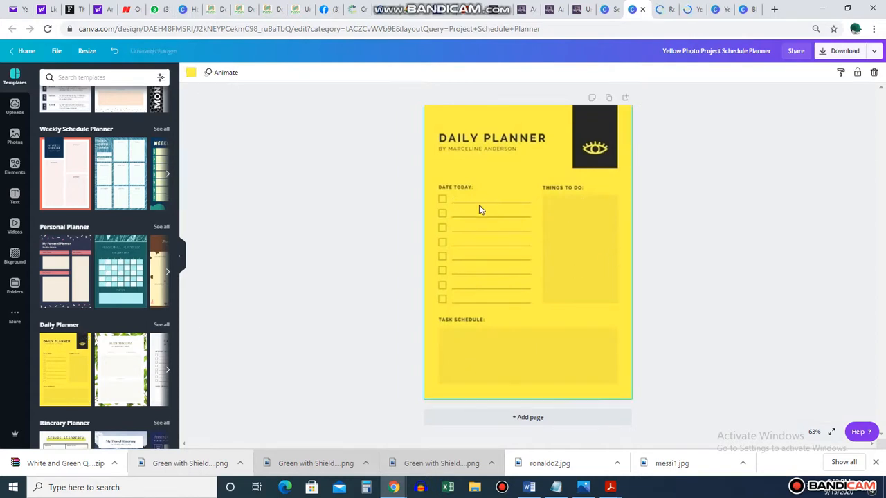
left_click(491, 138)
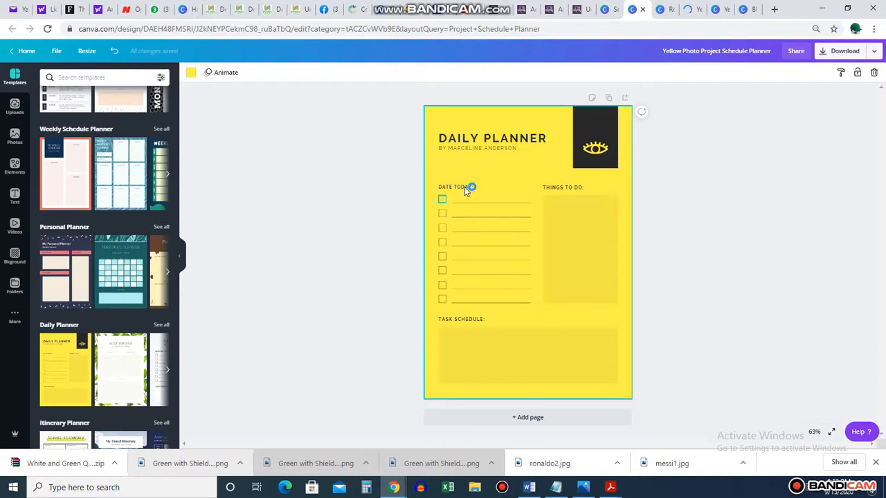
left_click(460, 319)
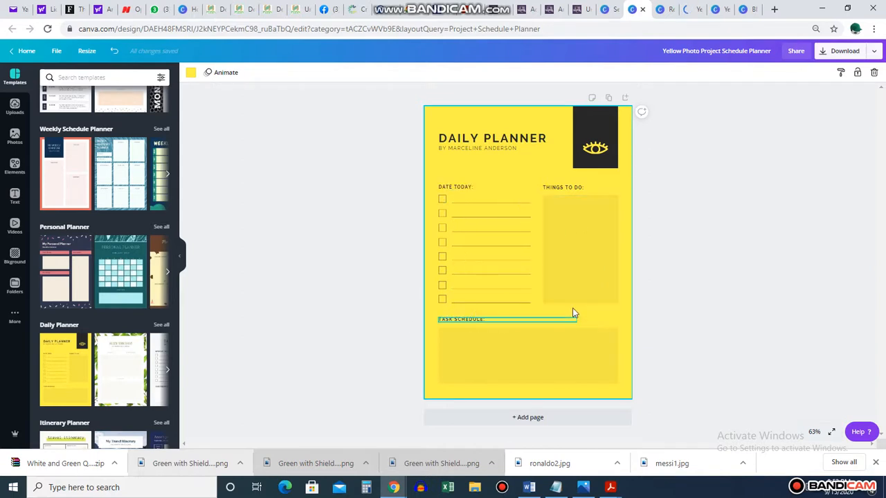
left_click(127, 368)
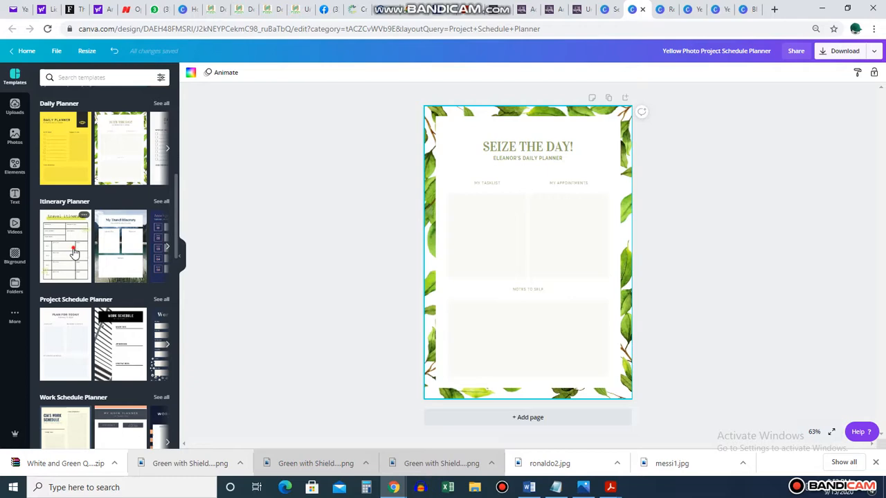
Try the travel itinerary and Summer Body workout layouts, then open the Red and Grey Lines Project Schedule Planner.
left_click(66, 246)
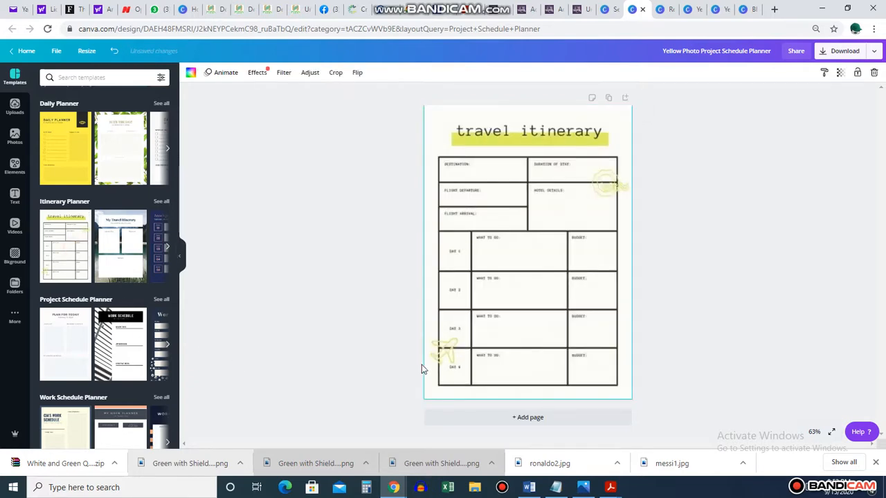
left_click(477, 191)
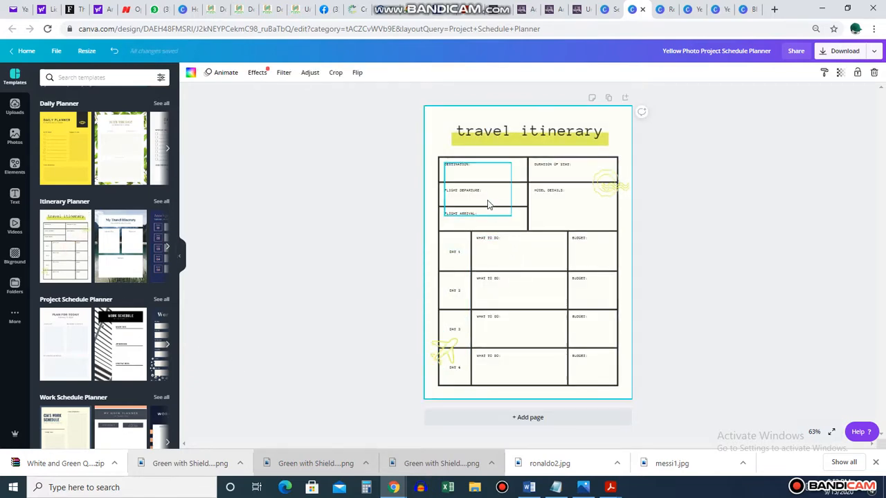
scroll("down", 3)
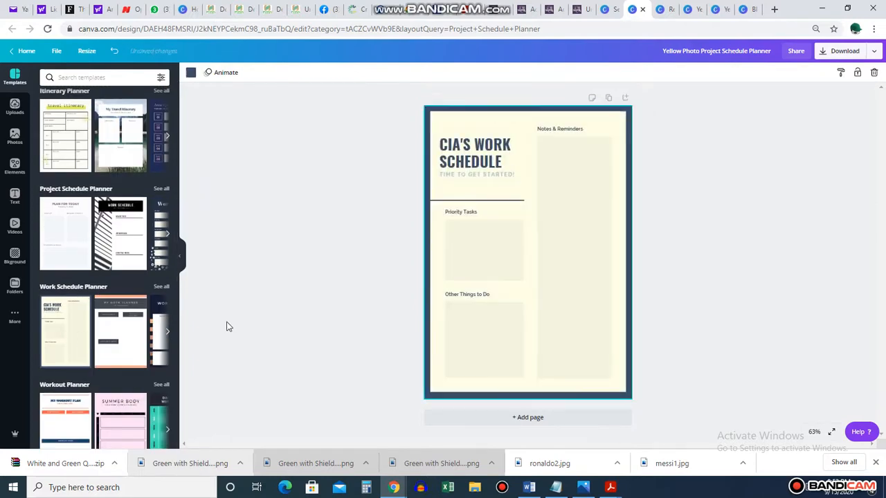
left_click(123, 420)
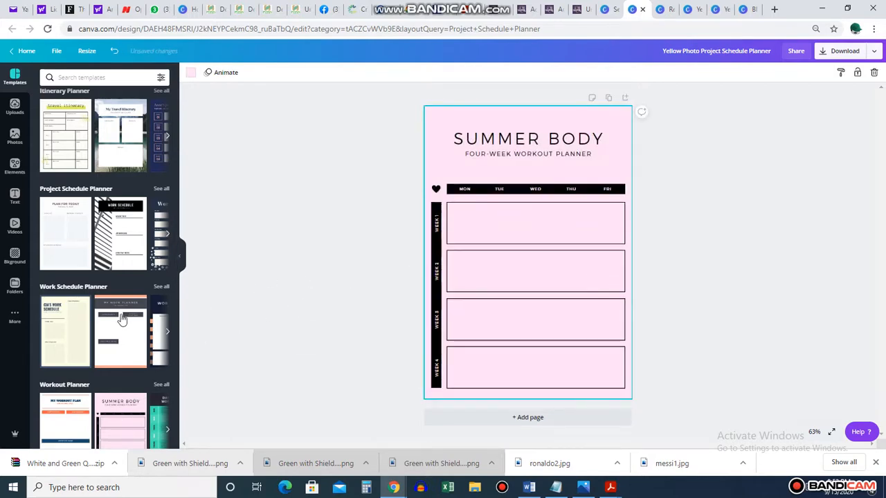
scroll("down", 3)
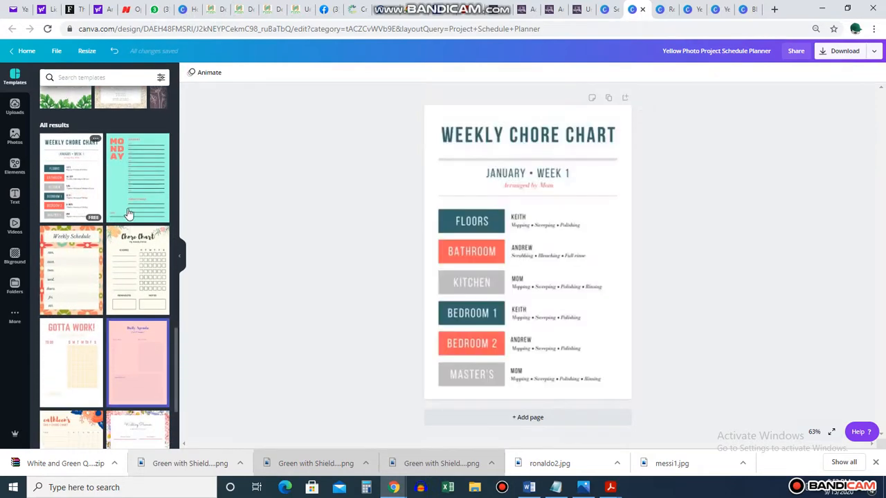
mouse_move(482, 222)
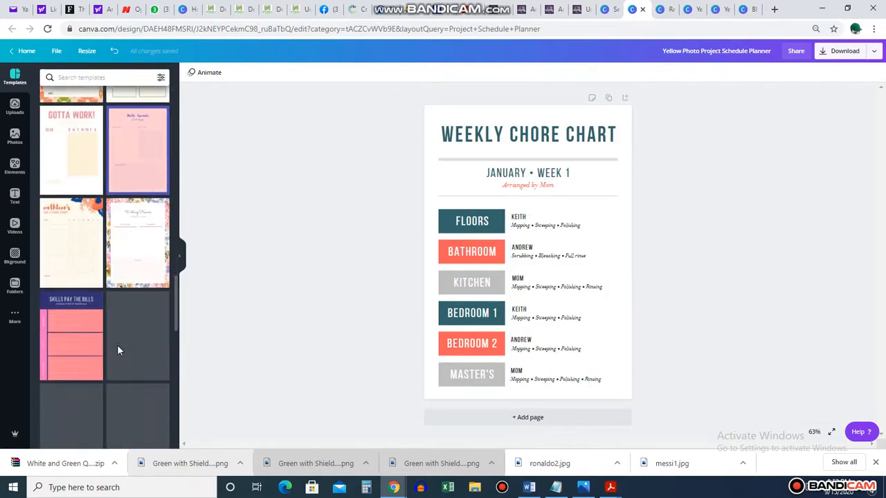
scroll("down", 3)
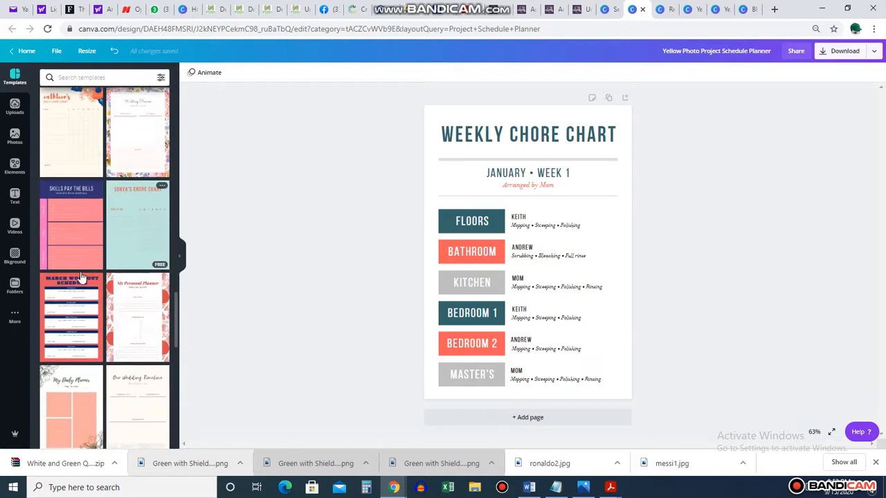
left_click(71, 224)
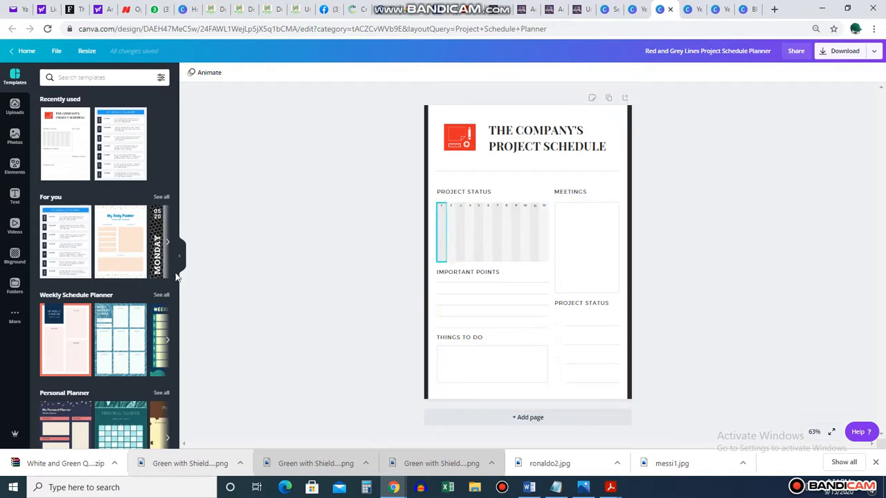
Open the Yellow and White Project Status Report and preview the Black and White Minimalist Annual Report pages.
left_click(608, 170)
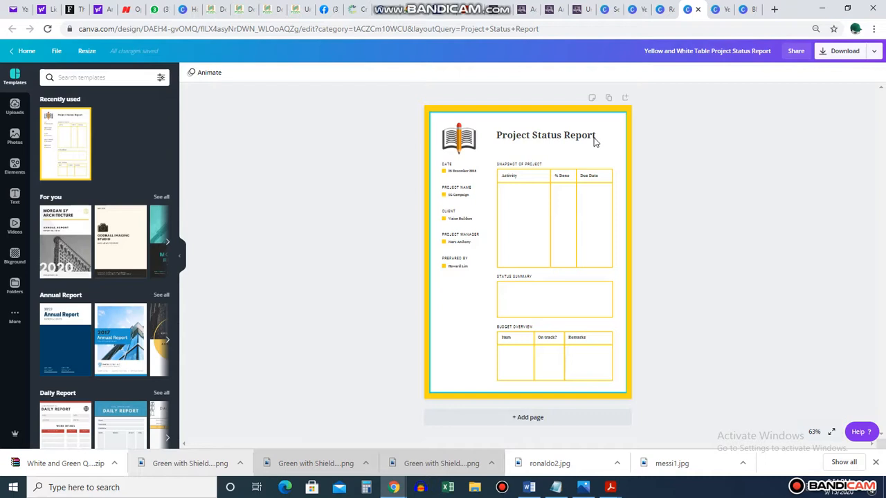
left_click(554, 218)
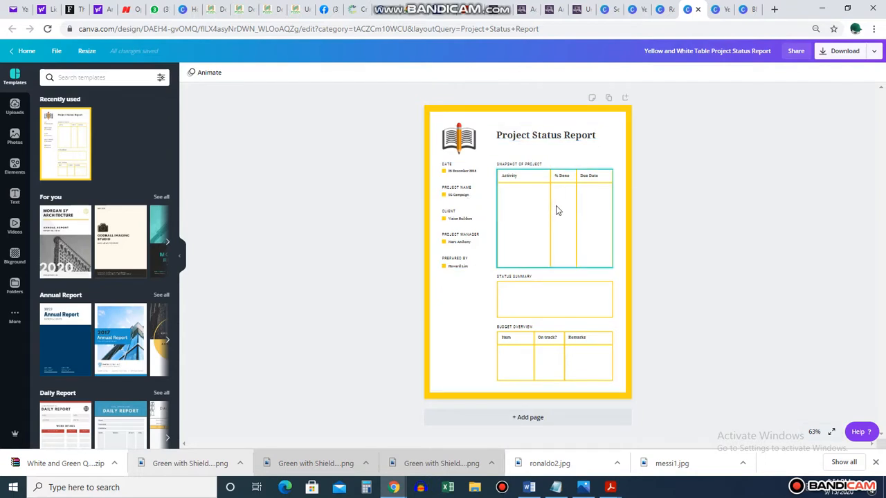
left_click(548, 337)
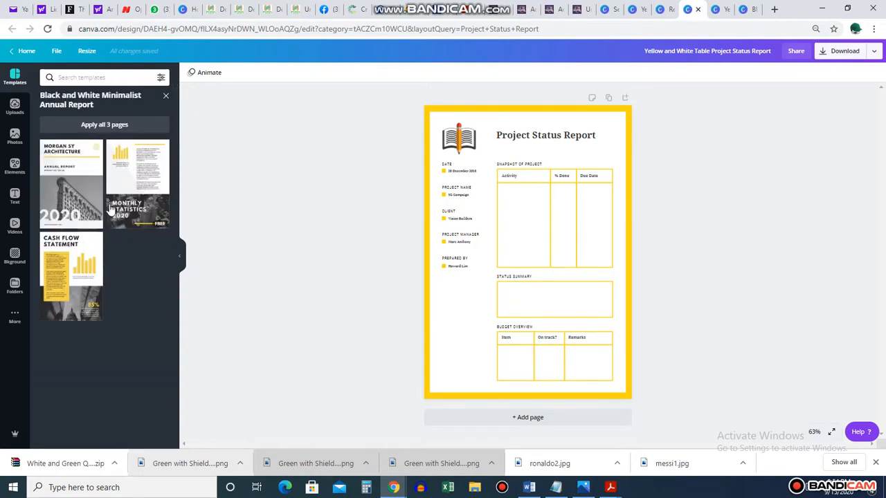
Apply all three Black Photo Circles Corporate Monthly Report pages and review the Accounting Policies and Auditor's Report pages.
left_click(166, 94)
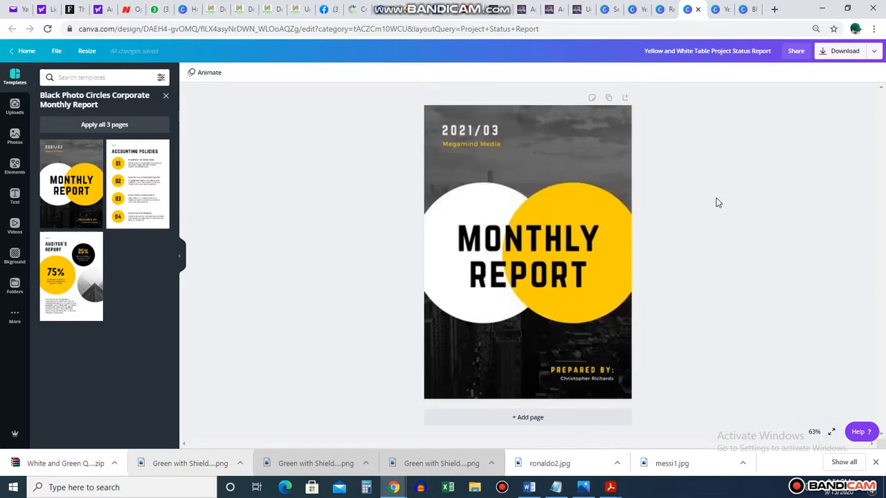
left_click(527, 249)
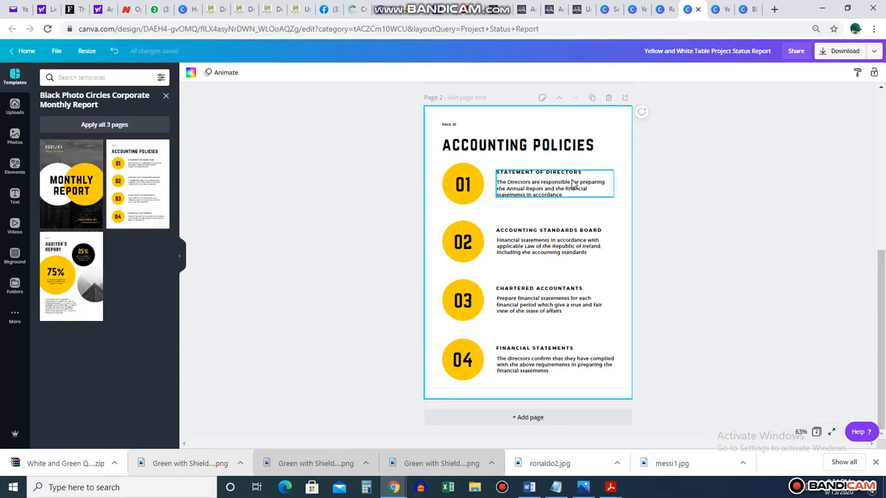
left_click(518, 416)
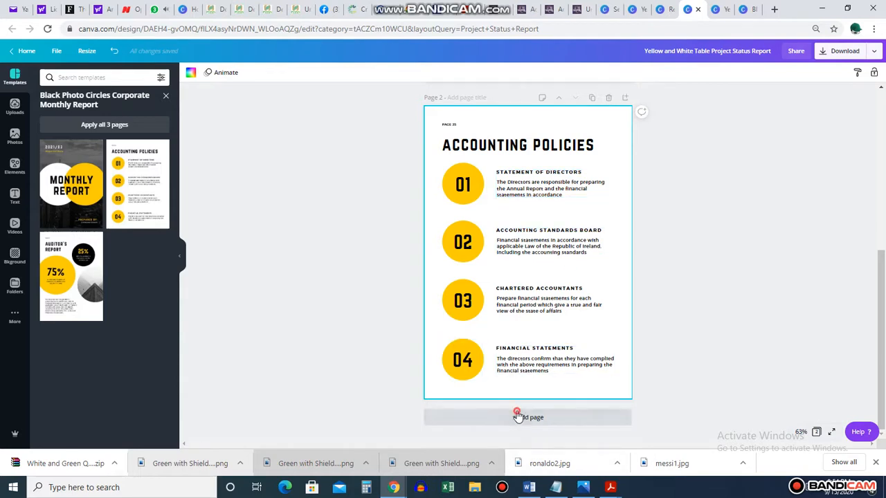
left_click(518, 418)
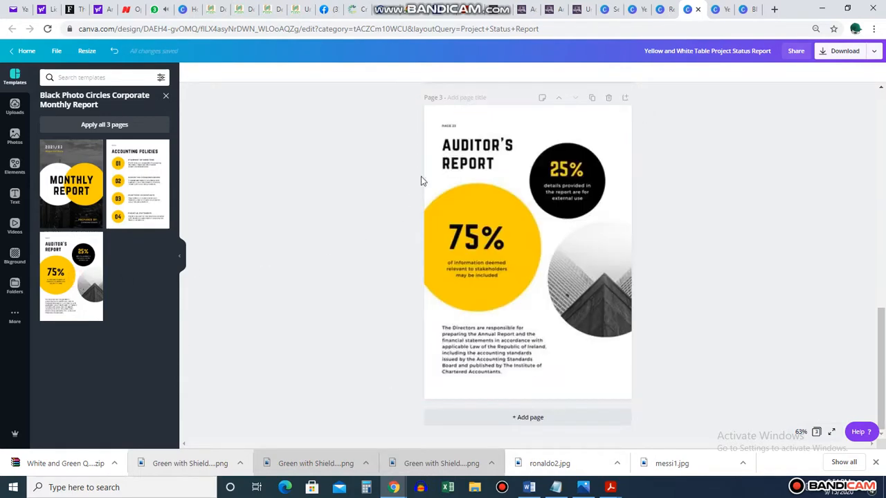
left_click(527, 252)
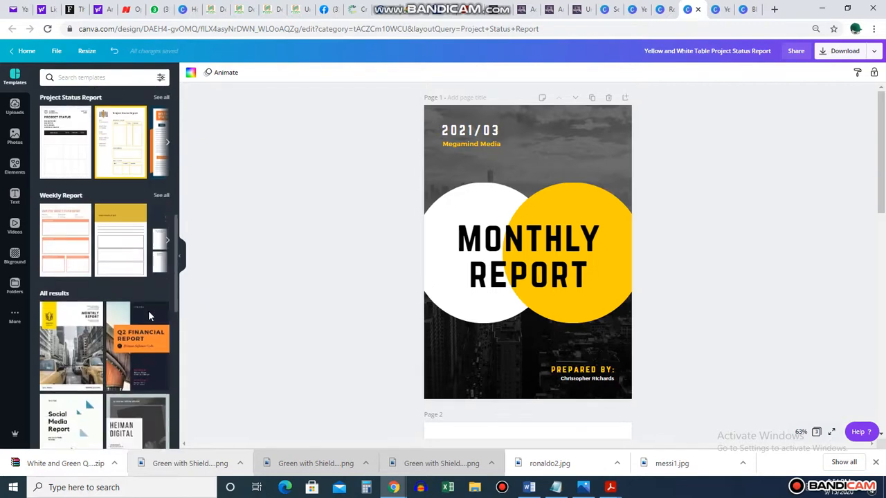
Apply the Steel Blue Right Triangles Social Media Report cover to page 1.
scroll("down", 3)
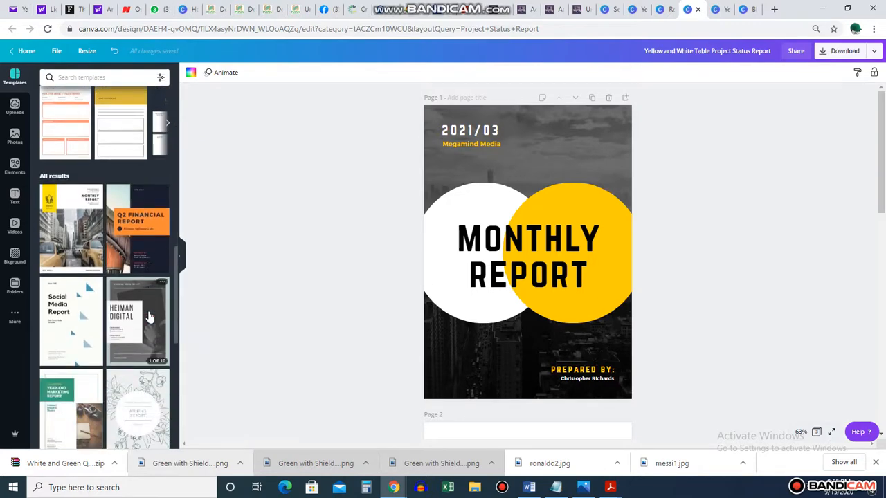
left_click(137, 321)
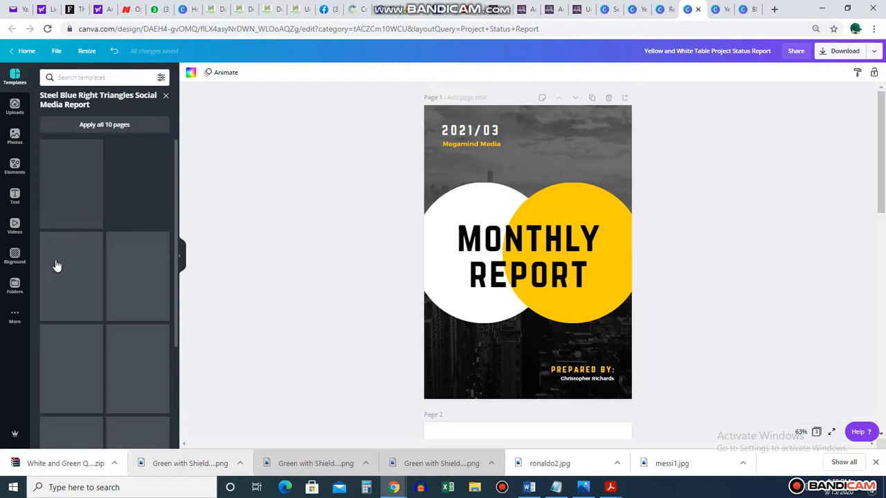
left_click(72, 182)
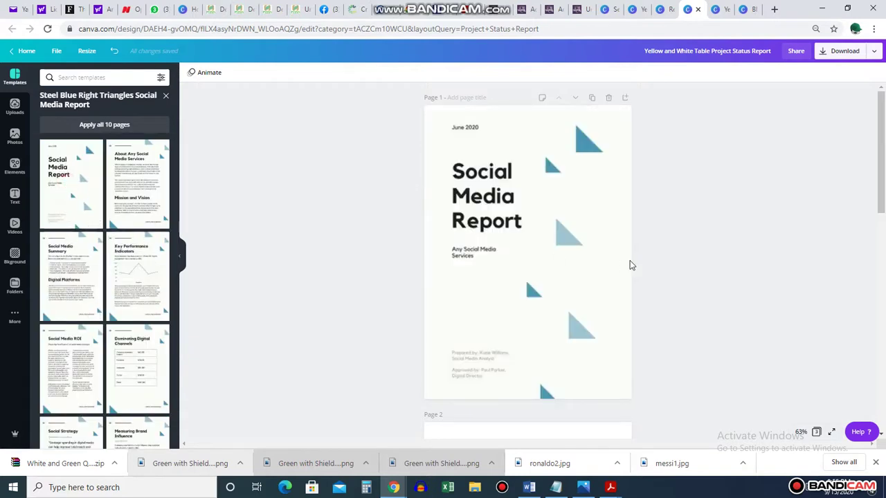
left_click(528, 249)
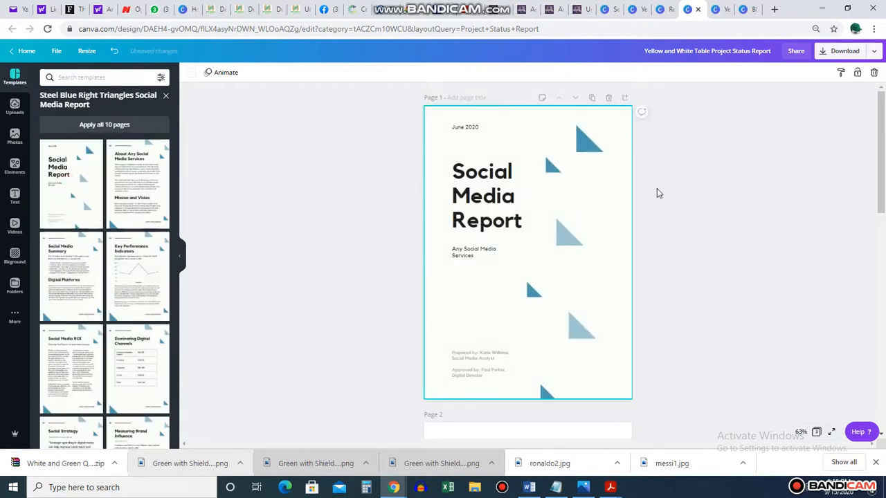
mouse_move(736, 196)
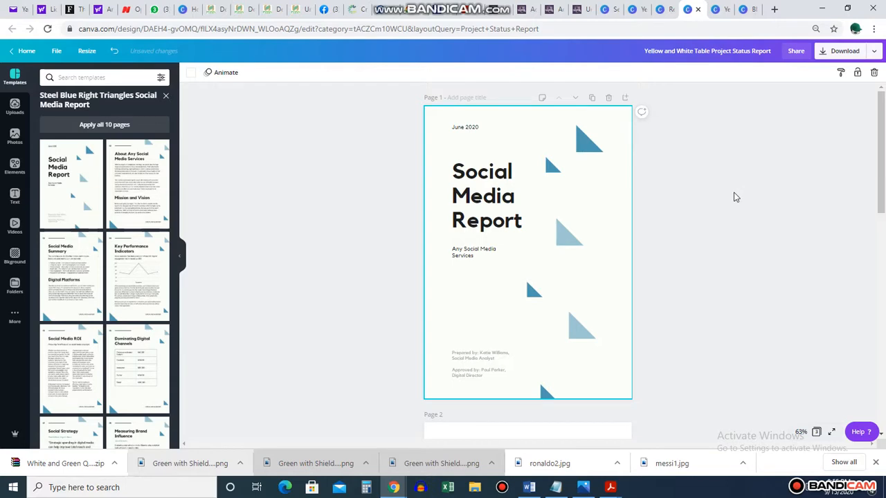
Apply the About Any Social Media Services and Email us pages to pages 2 and 3.
scroll("down", 3)
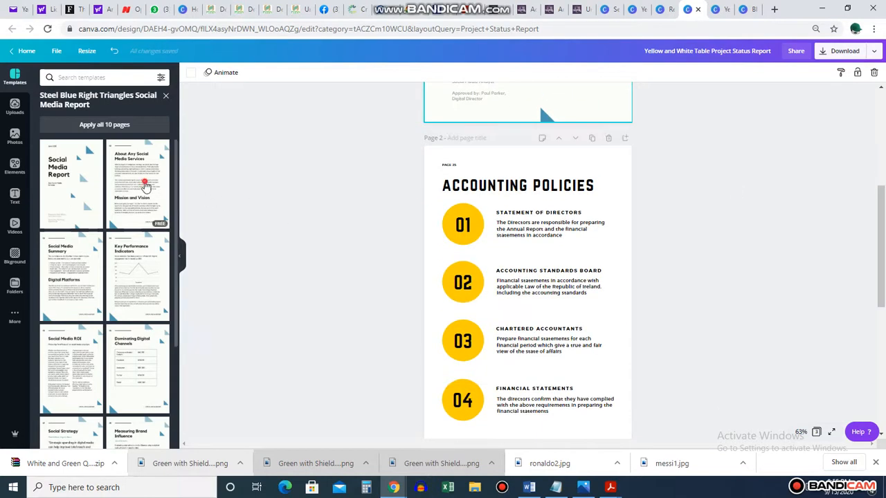
left_click(137, 183)
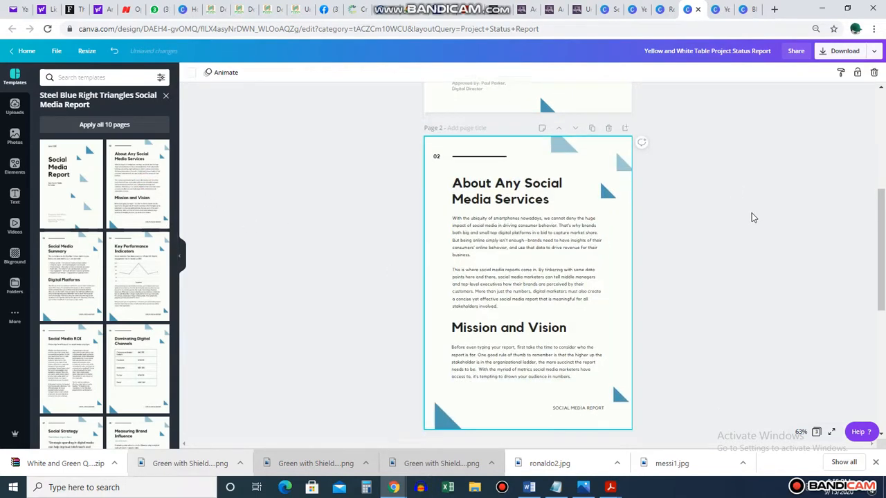
scroll("down", 3)
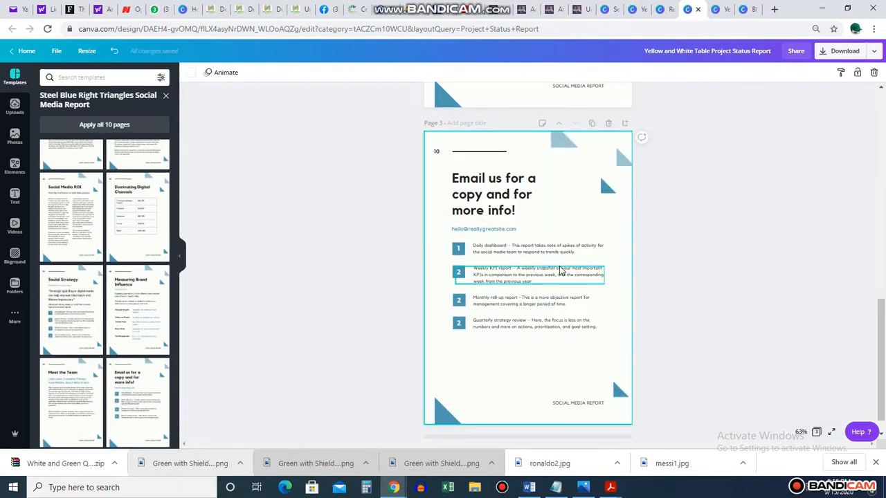
left_click(139, 301)
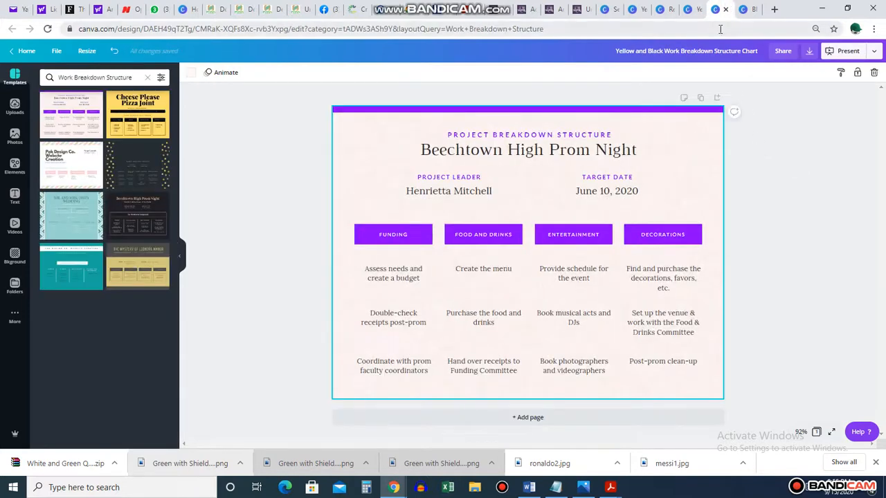
View the Yellow and Black Work Breakdown Structure Chart, then switch to another open web page.
left_click(613, 310)
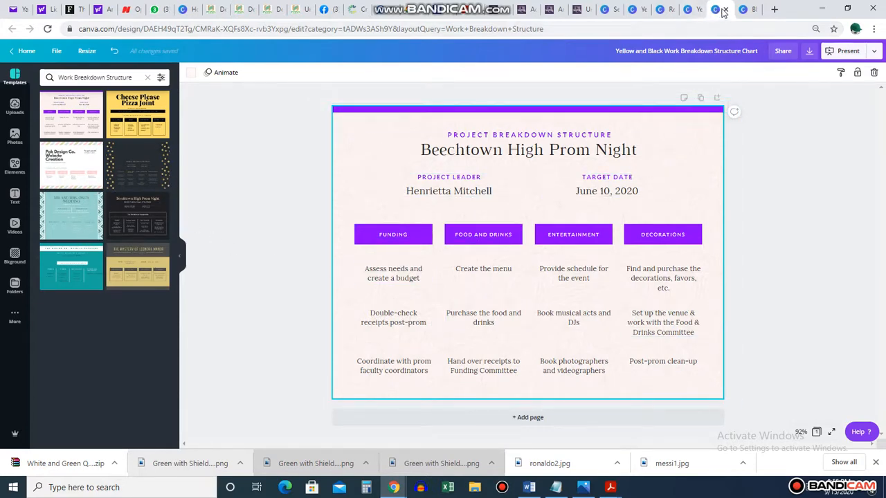
left_click(708, 8)
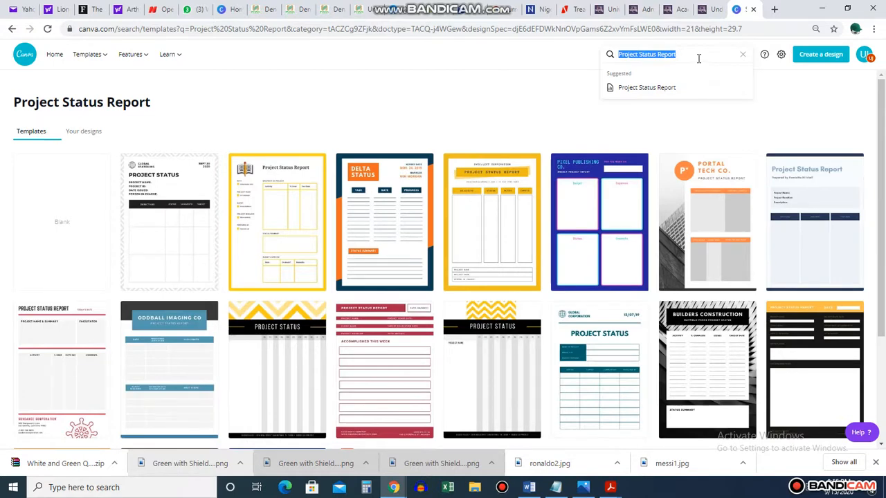
Search the templates for Proposal and browse the proposal results.
type("pro")
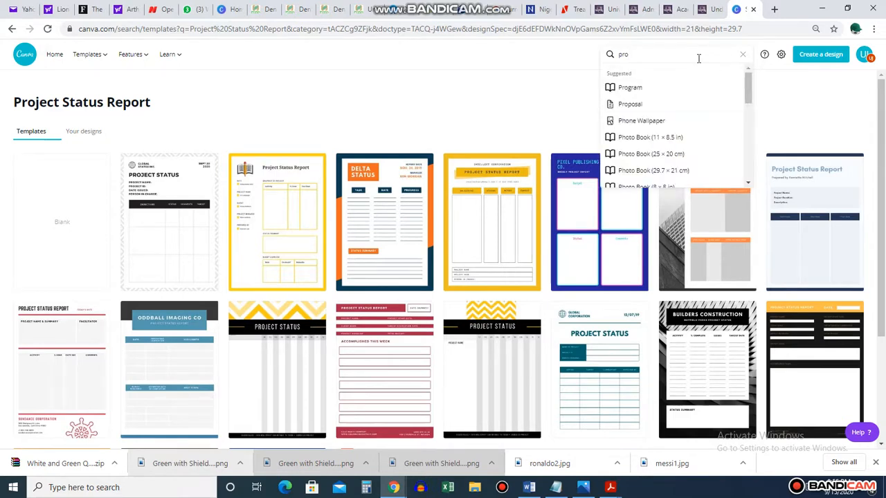
mouse_move(672, 108)
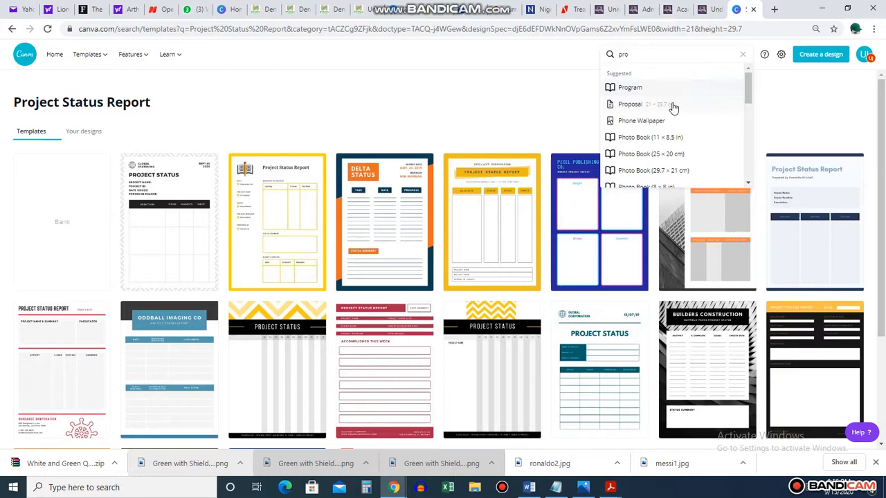
left_click(629, 104)
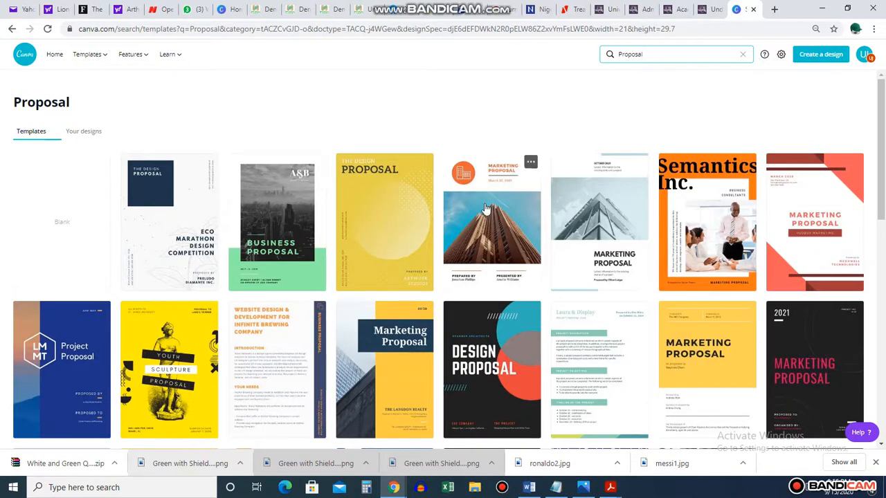
scroll("down", 3)
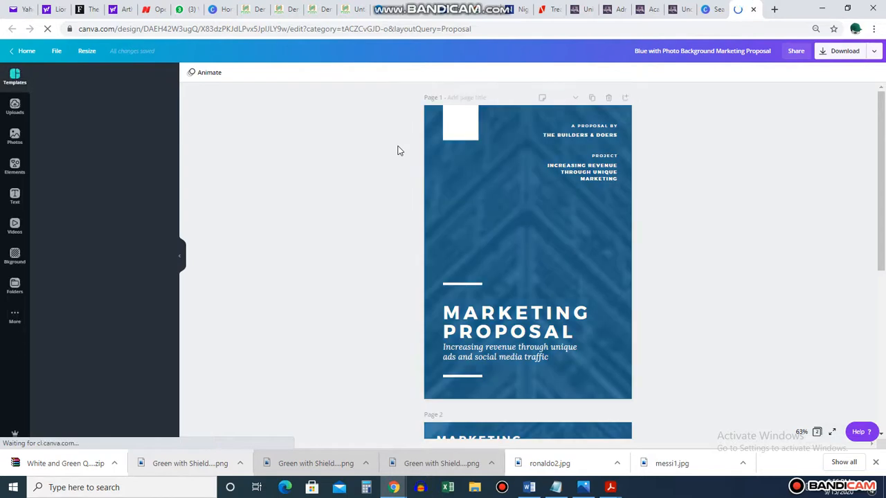
Open the Blue with Photo Background Marketing Proposal in the editor and scroll through its cover and market stats page.
left_click(14, 76)
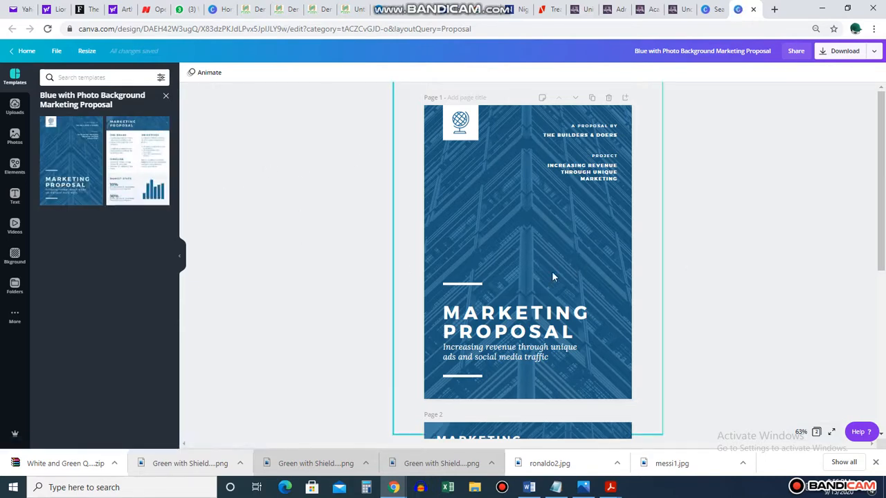
left_click(521, 318)
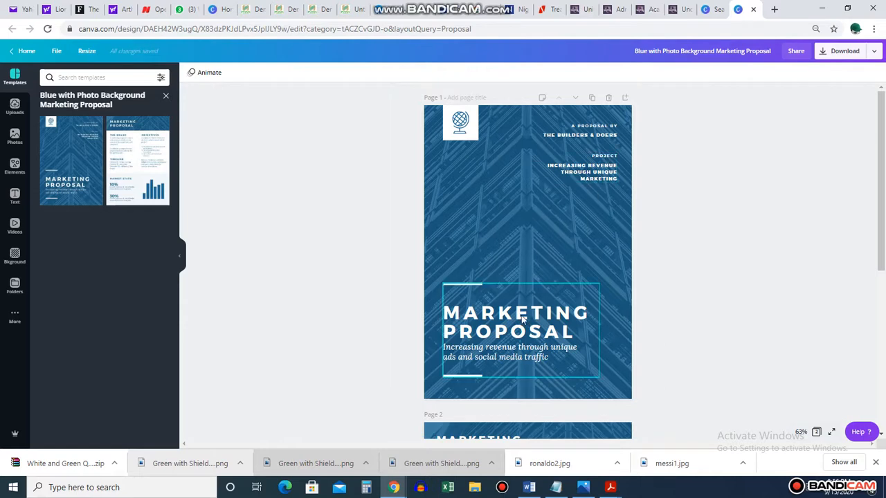
scroll("down", 3)
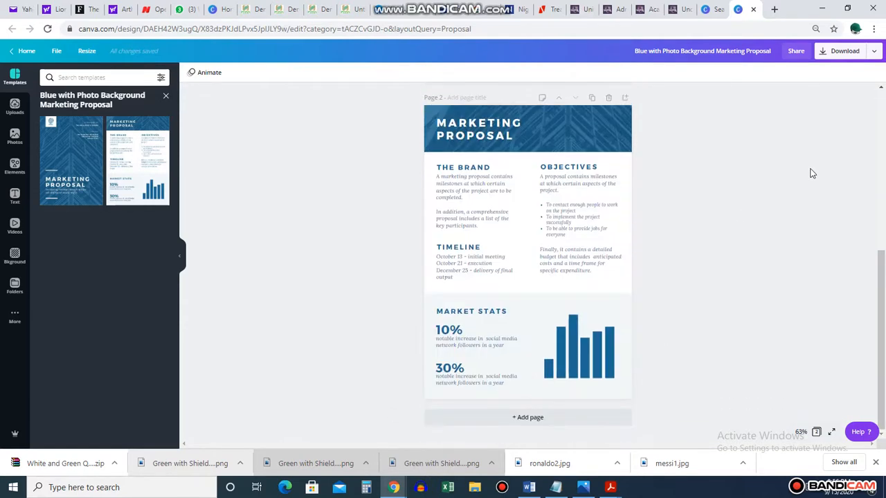
left_click(578, 348)
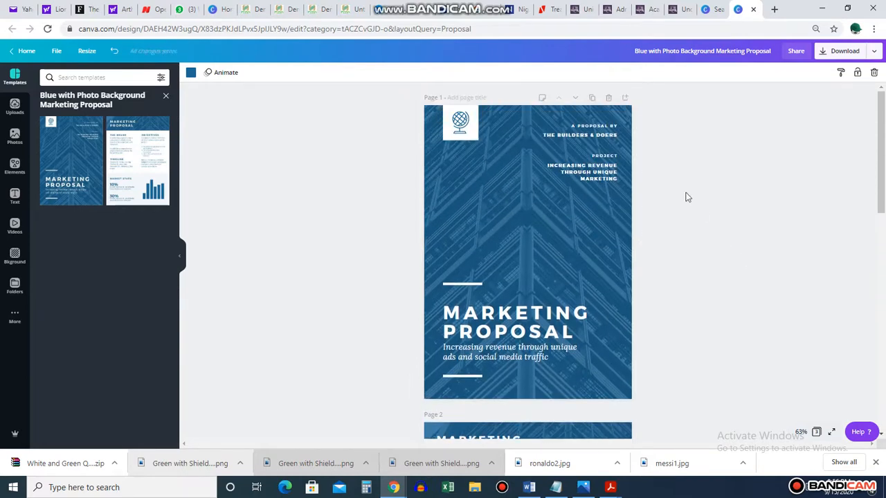
scroll("down", 3)
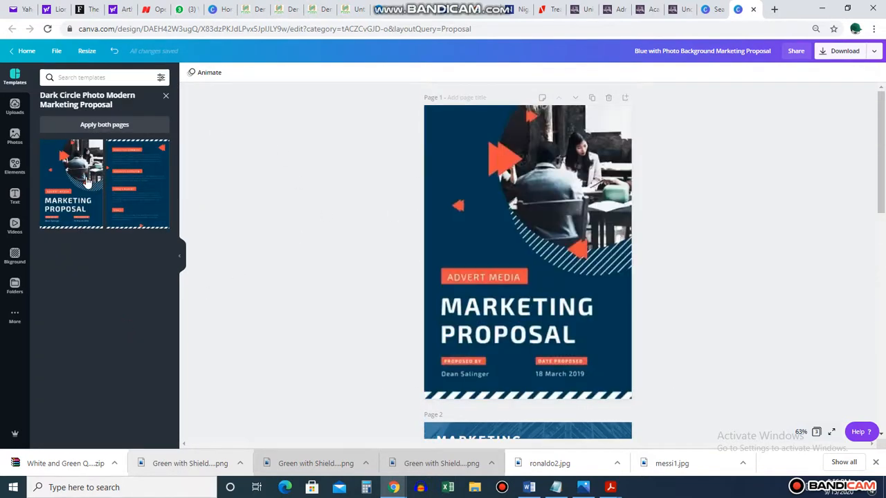
Try the Mustard and White proposal template's lightbulb cover on the first page.
left_click(166, 96)
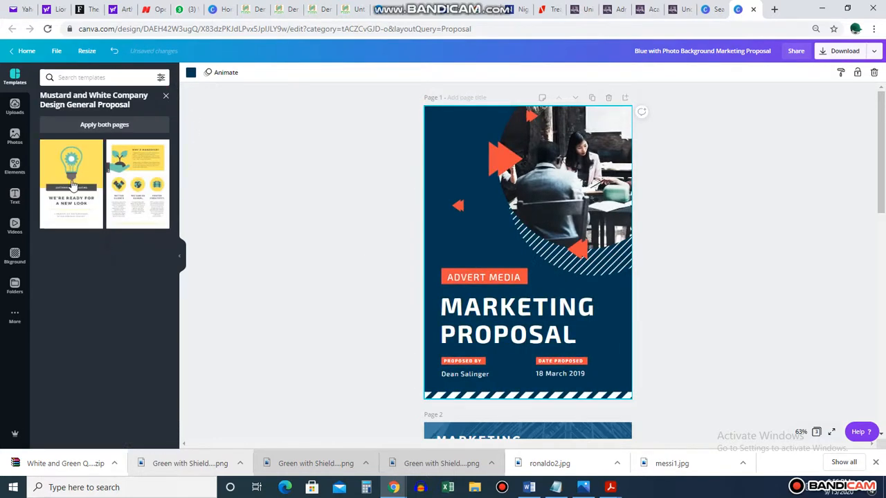
left_click(70, 183)
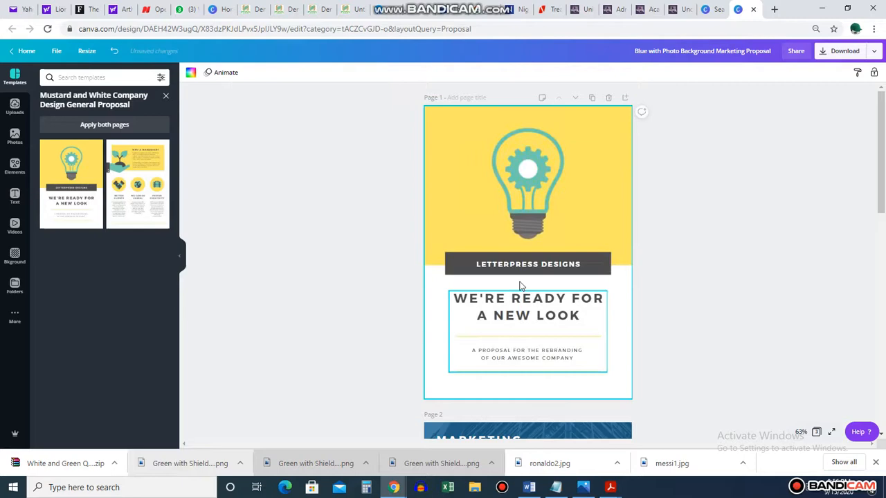
left_click(344, 338)
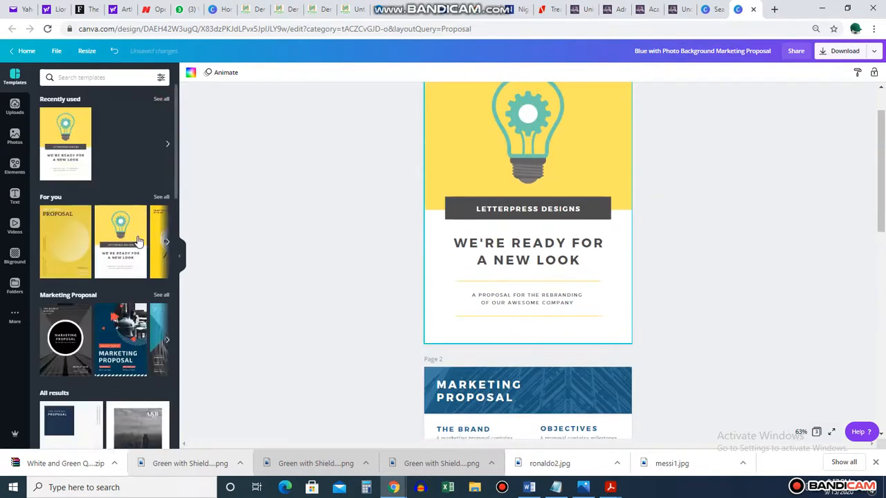
Apply the yellow The Design Proposal template by Artwork Studios and browse further templates.
scroll("down", 3)
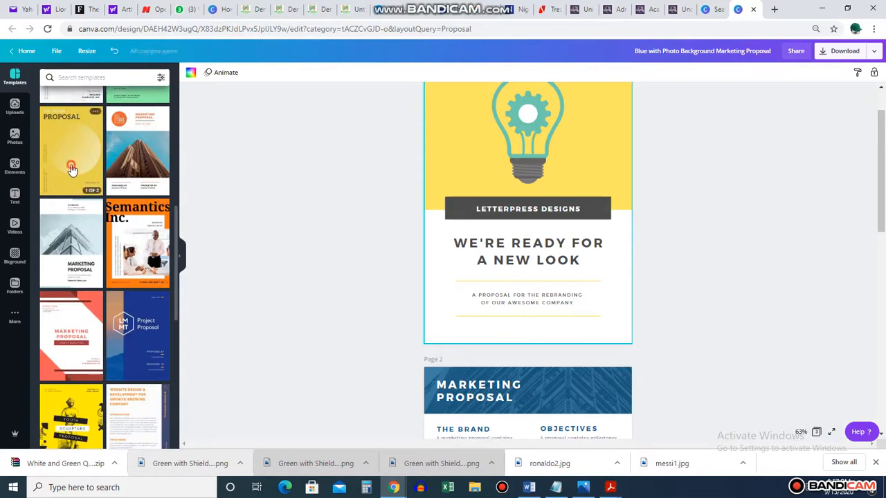
left_click(69, 165)
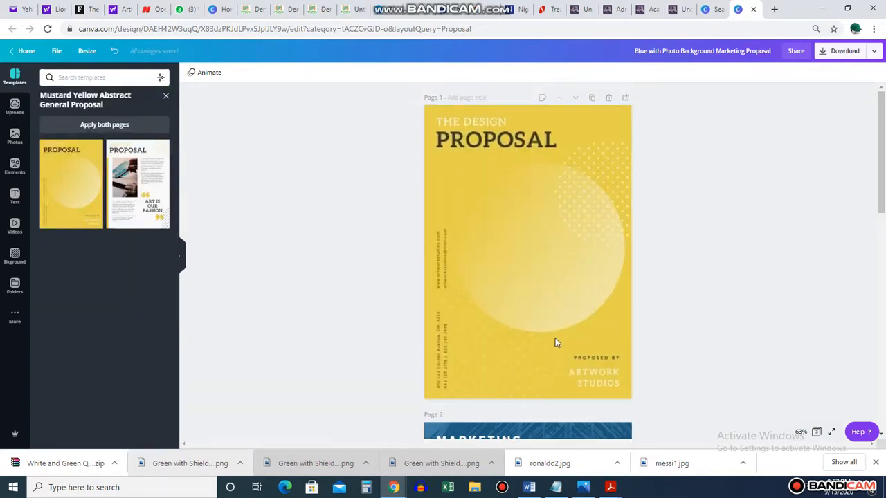
scroll("down", 3)
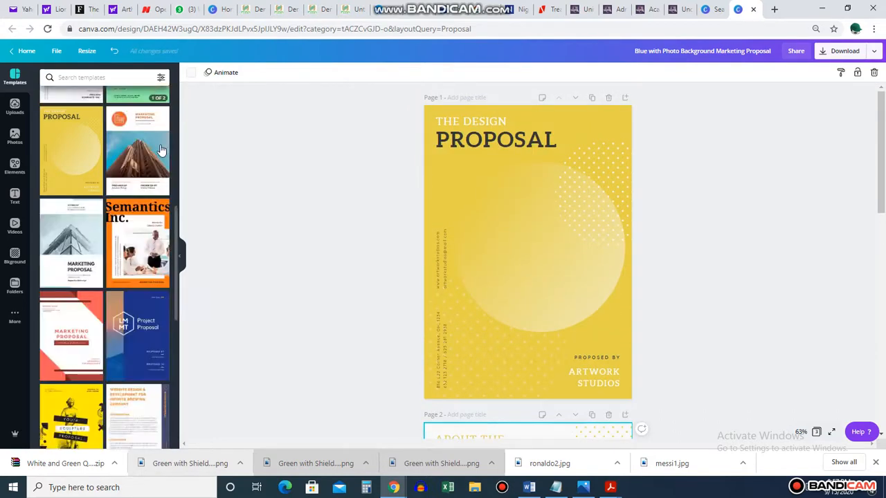
scroll("down", 3)
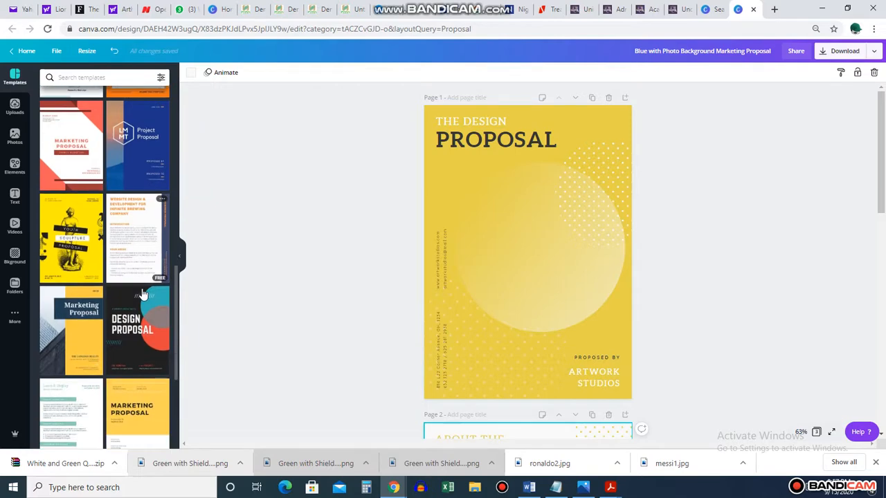
scroll("down", 3)
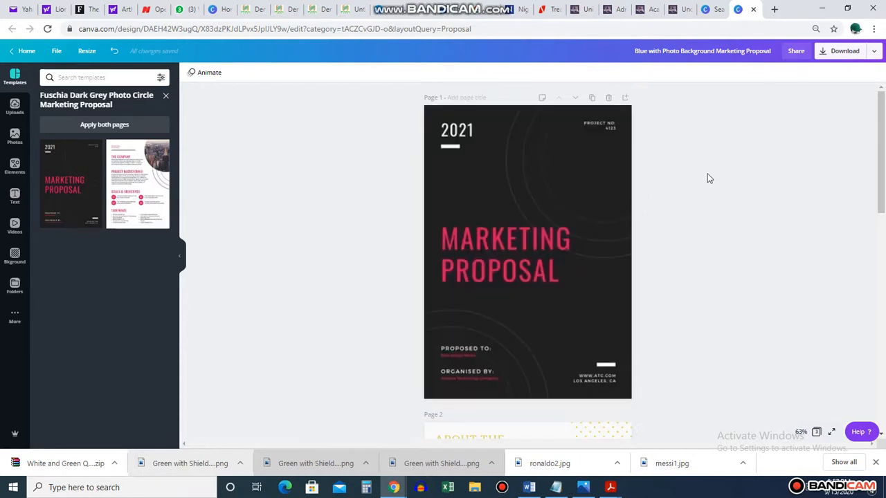
Apply the Fuchsia Dark Grey Photo Circle Marketing Proposal cover and its second page to page 2.
left_click(505, 256)
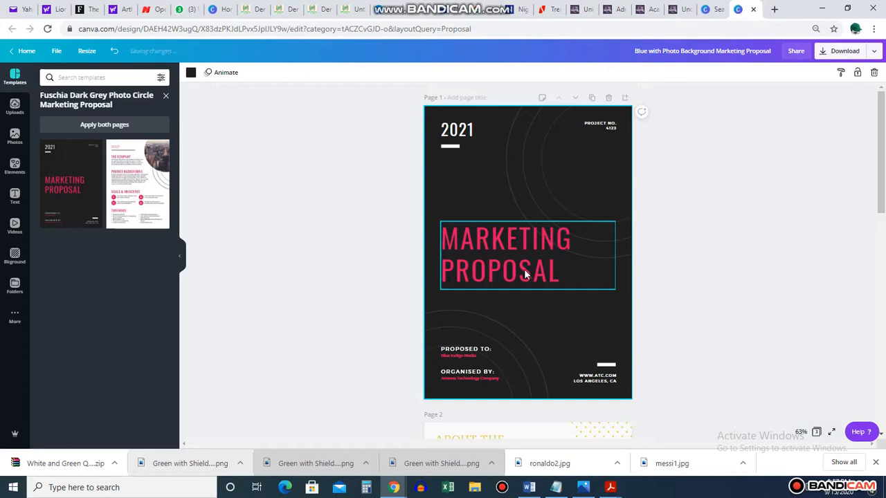
scroll("down", 3)
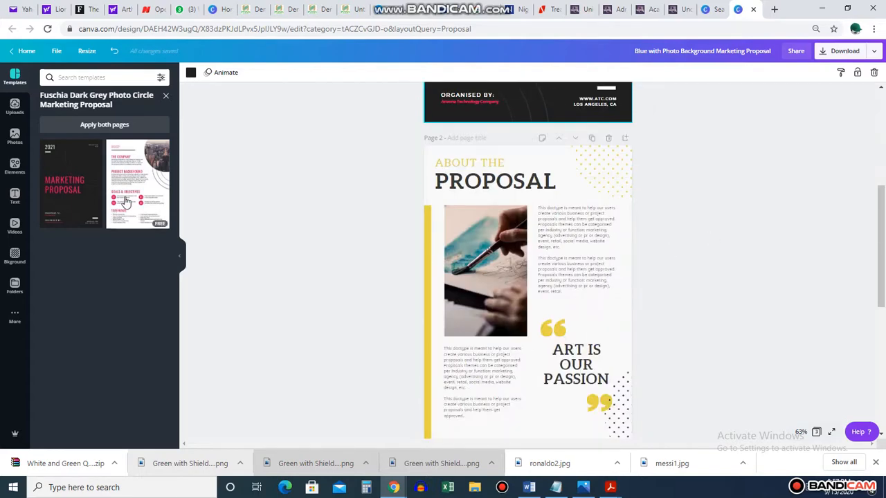
left_click(137, 183)
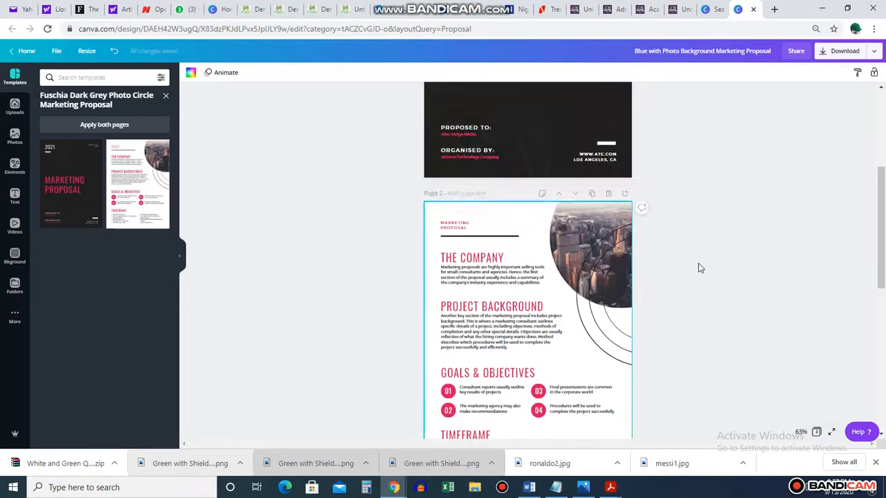
Replace the cover with the minimalist white The Proposal template by Funnel Design Studio.
scroll("down", 3)
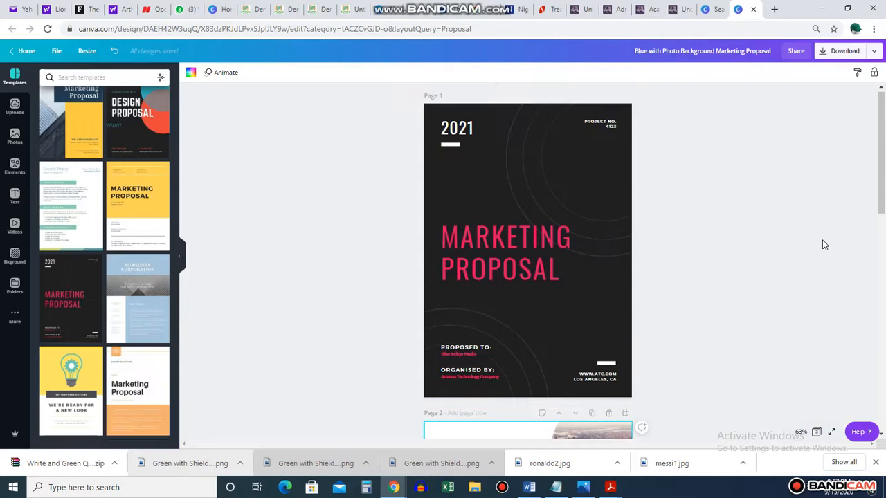
scroll("down", 3)
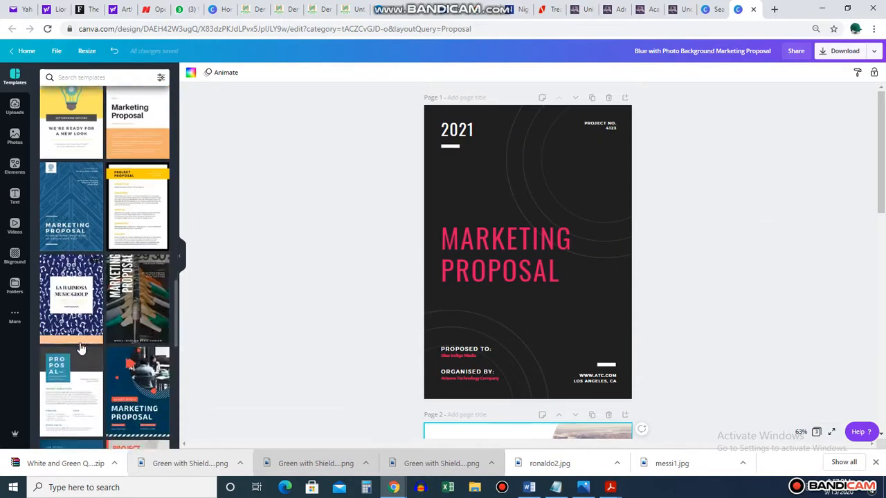
scroll("down", 3)
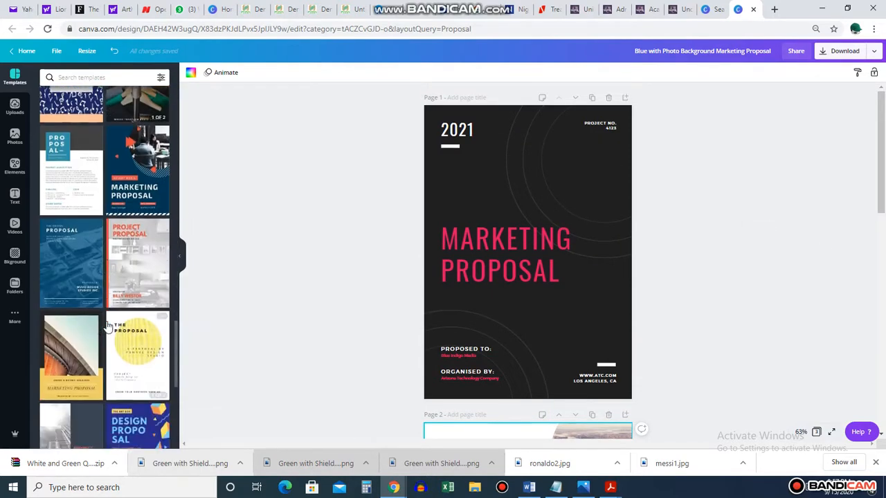
left_click(137, 354)
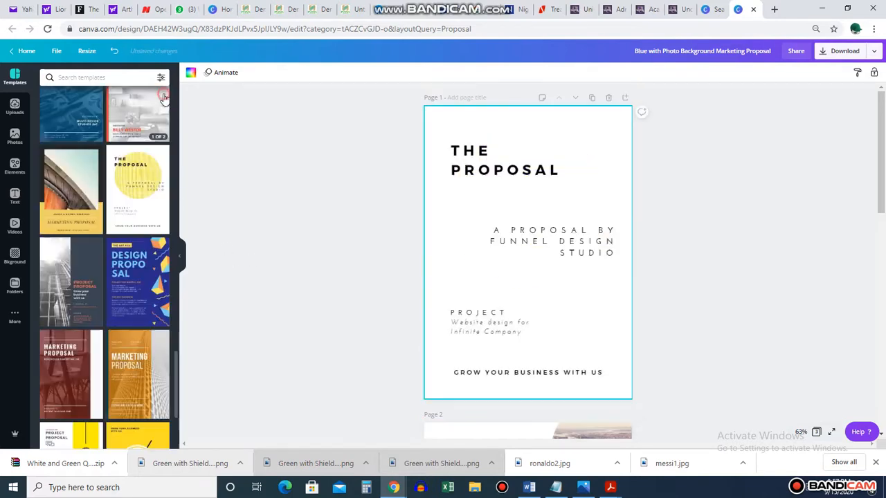
mouse_move(158, 316)
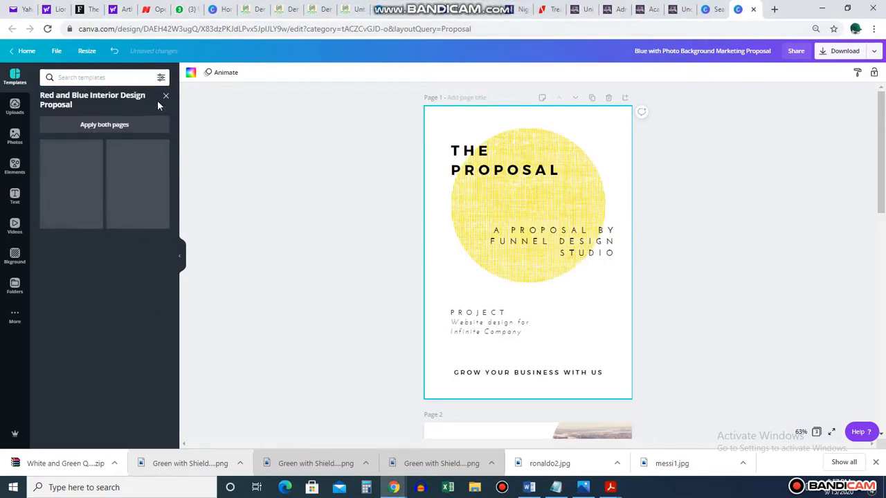
Return to the full proposal template list and browse further templates.
left_click(166, 99)
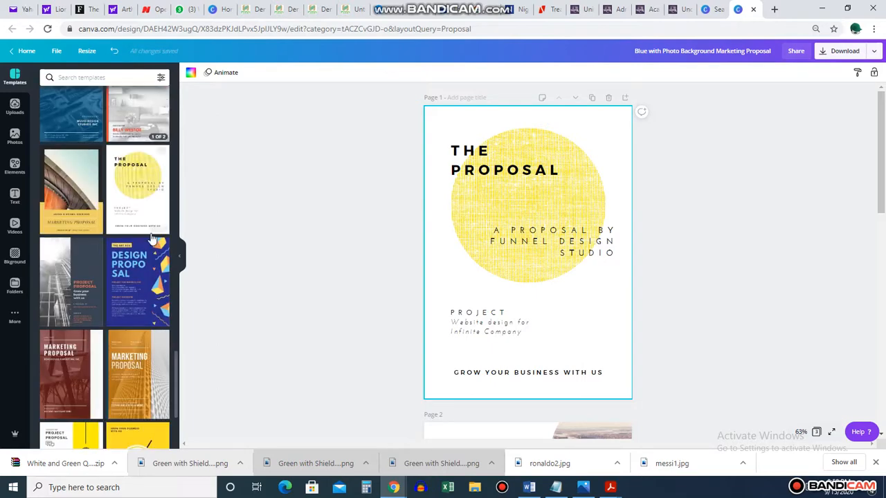
scroll("down", 3)
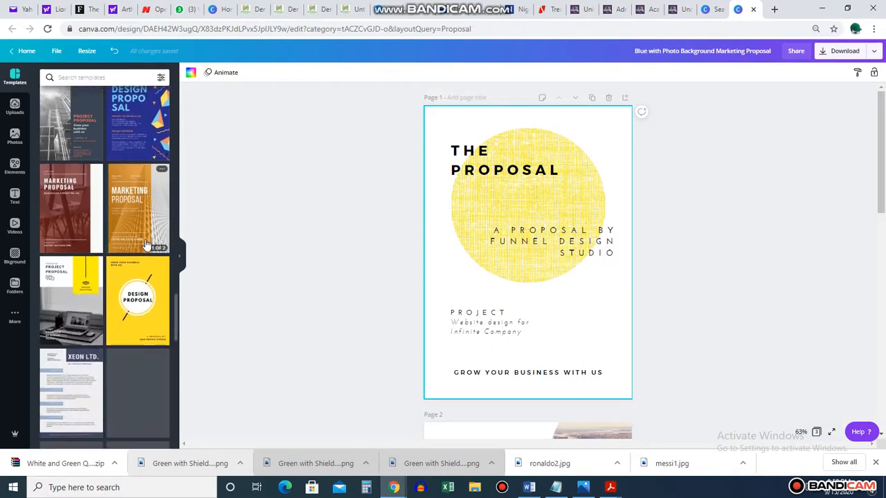